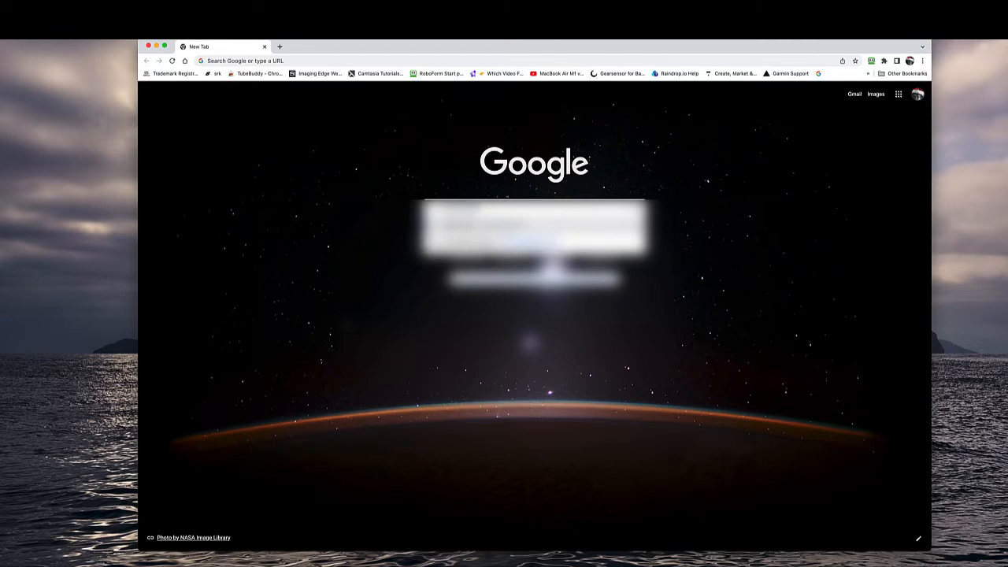
Step: Go to store.cummins.com and bring up the Online Registration offering
{"action": "type", "text": "store.cummins.com"}
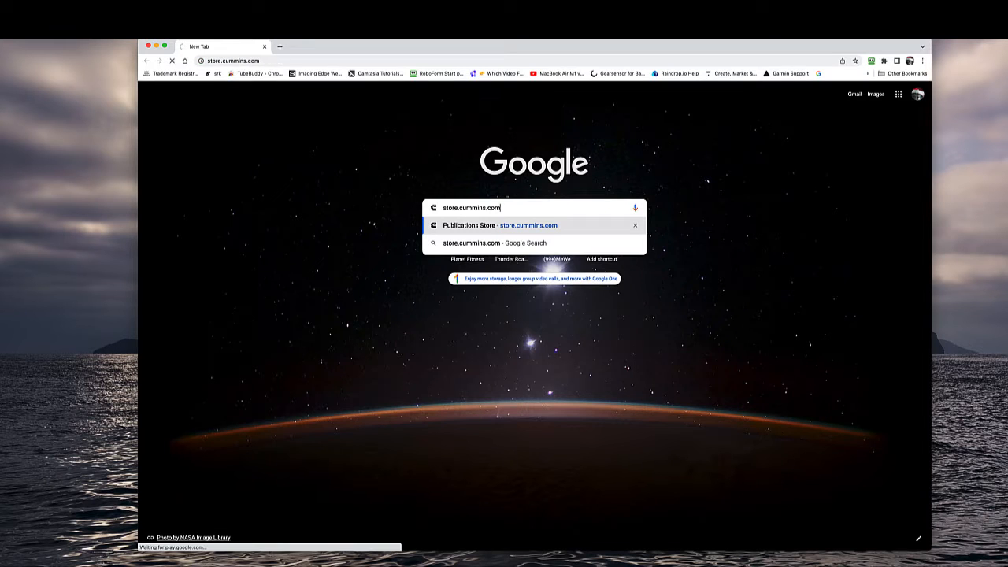
{"action": "left_click", "coordinate": [501, 225]}
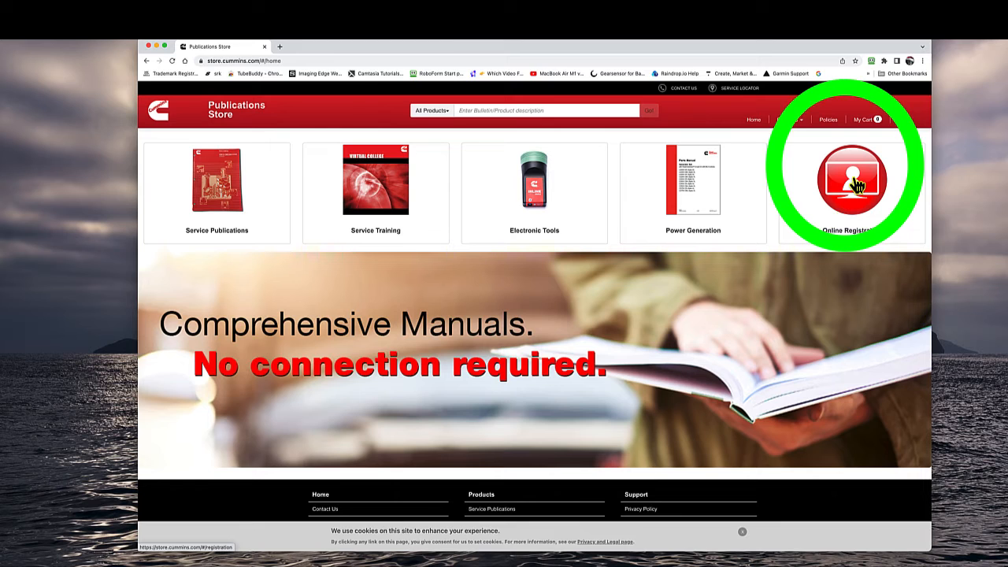
{"action": "left_click", "coordinate": [851, 179]}
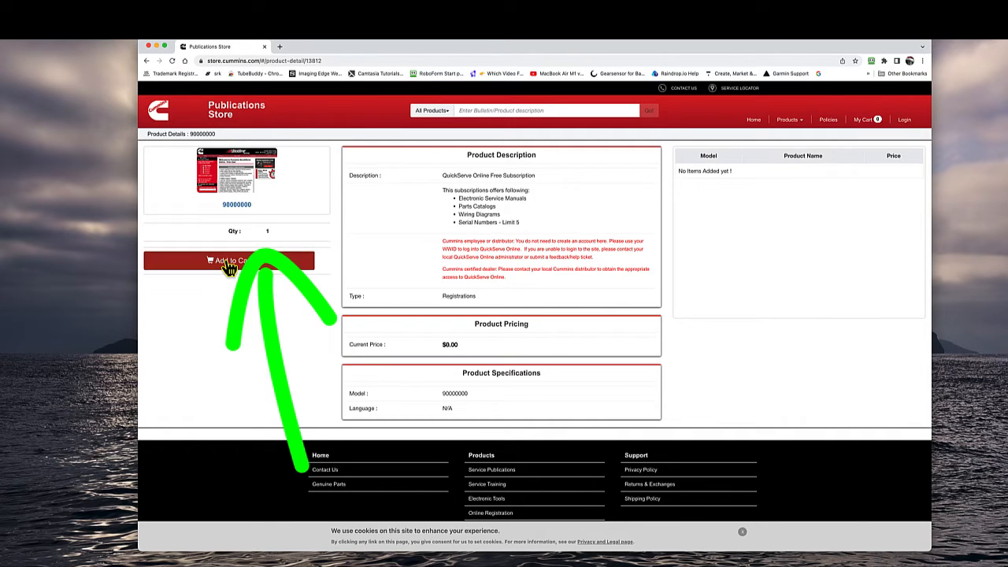
Step: Add the free QuickServe Online subscription to the cart and proceed to checkout
{"action": "left_click", "coordinate": [230, 261]}
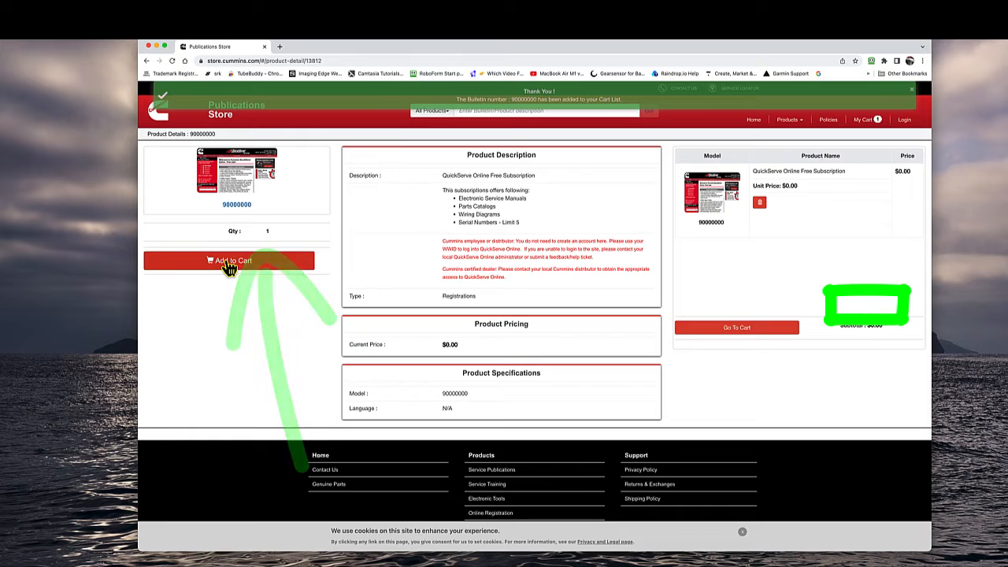
{"action": "left_click", "coordinate": [737, 326]}
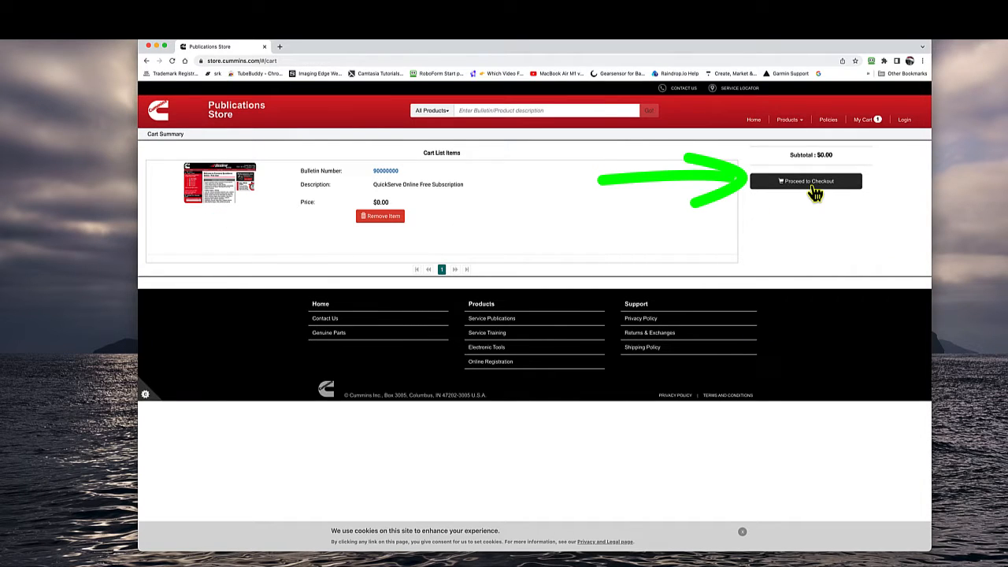
{"action": "left_click", "coordinate": [806, 181]}
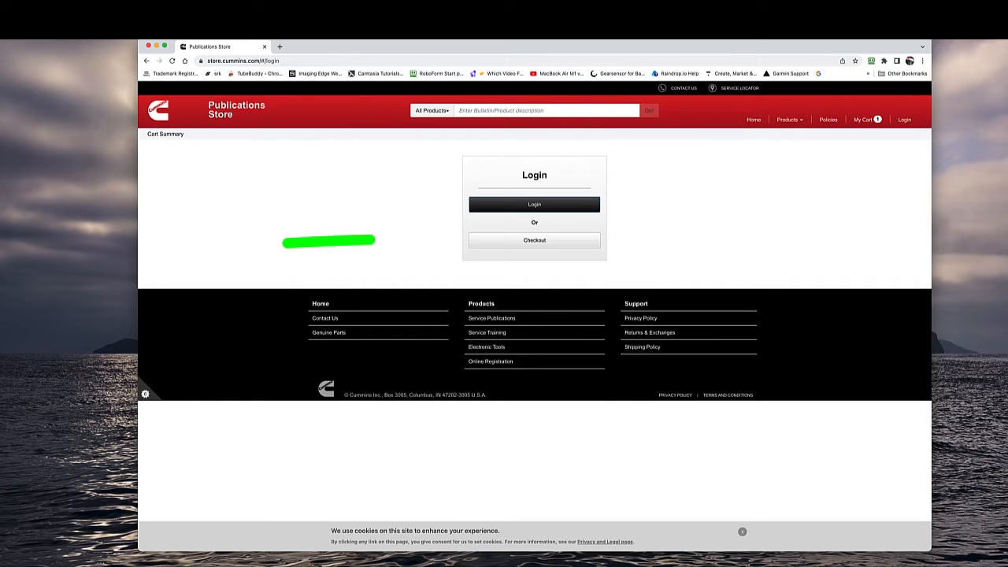
Step: Check out as guest and fill in the shipping name, address and phone fields
{"action": "left_click", "coordinate": [534, 240]}
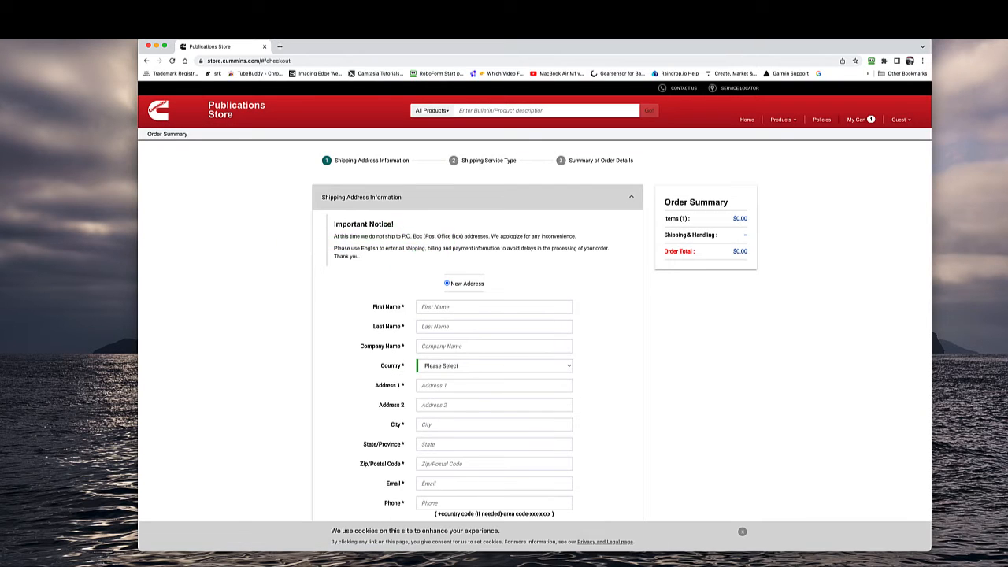
{"action": "scroll", "scroll_direction": "down", "scroll_amount": 3}
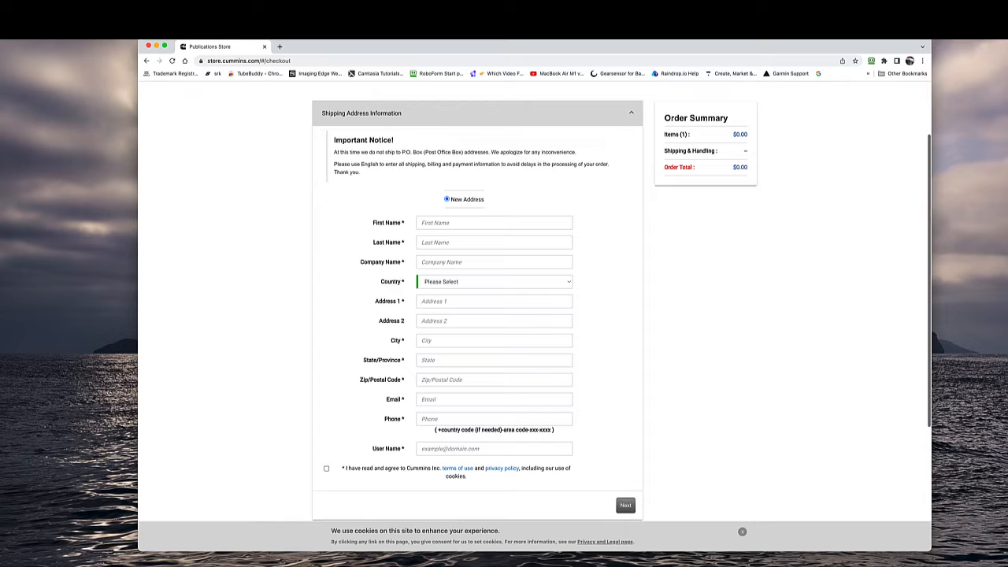
{"action": "scroll", "scroll_direction": "down", "scroll_amount": 3}
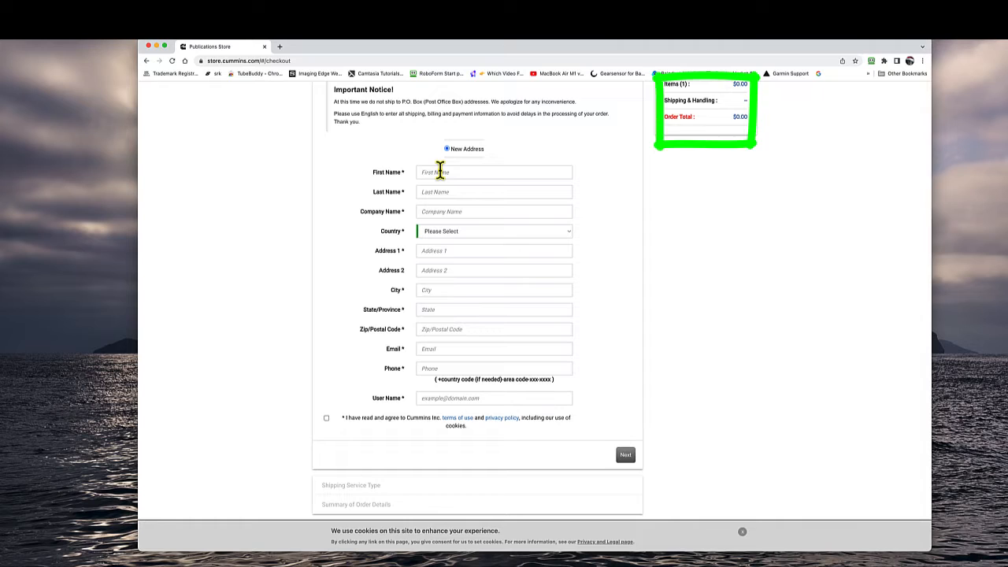
{"action": "mouse_move", "coordinate": [447, 211]}
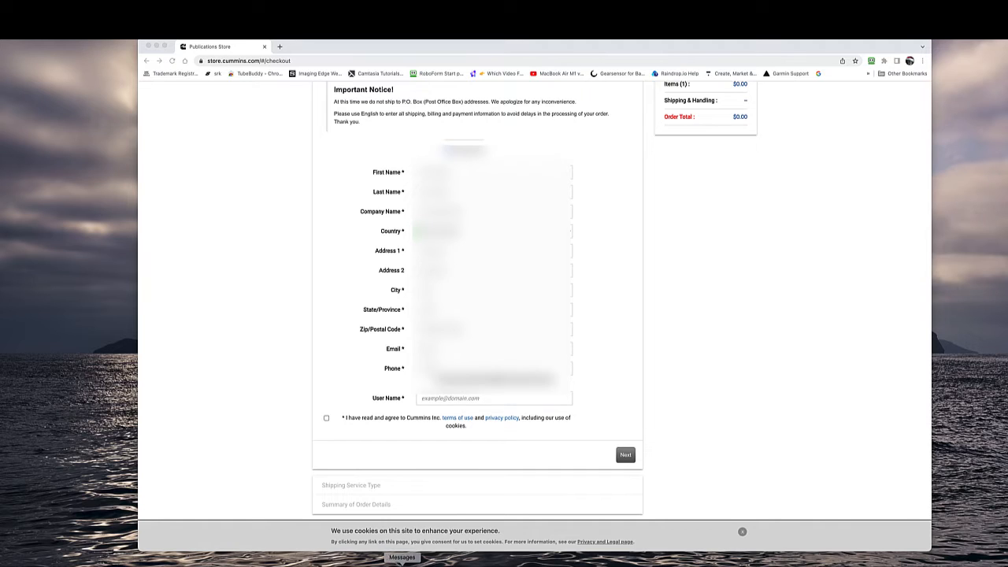
{"action": "mouse_move", "coordinate": [870, 189]}
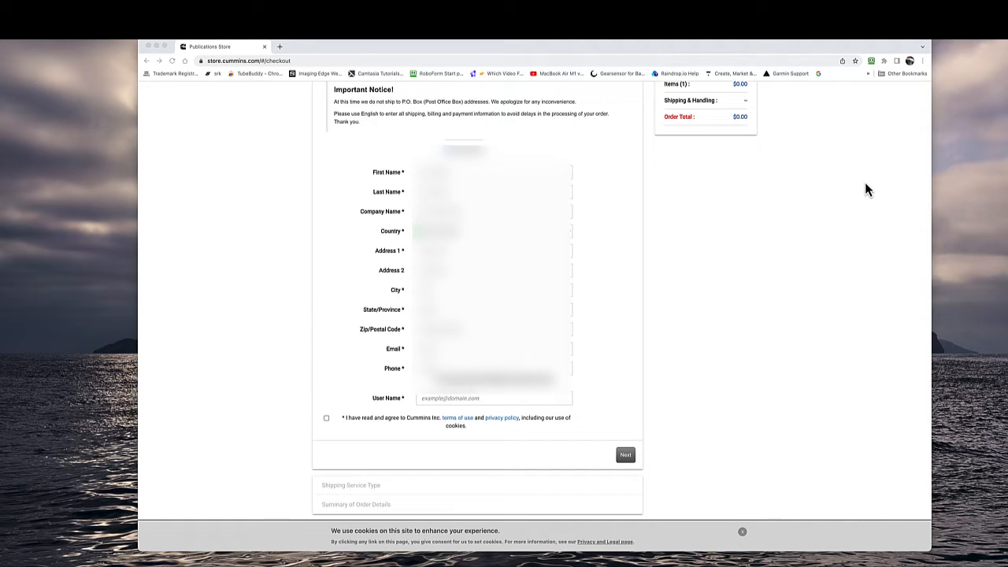
{"action": "mouse_move", "coordinate": [835, 189]}
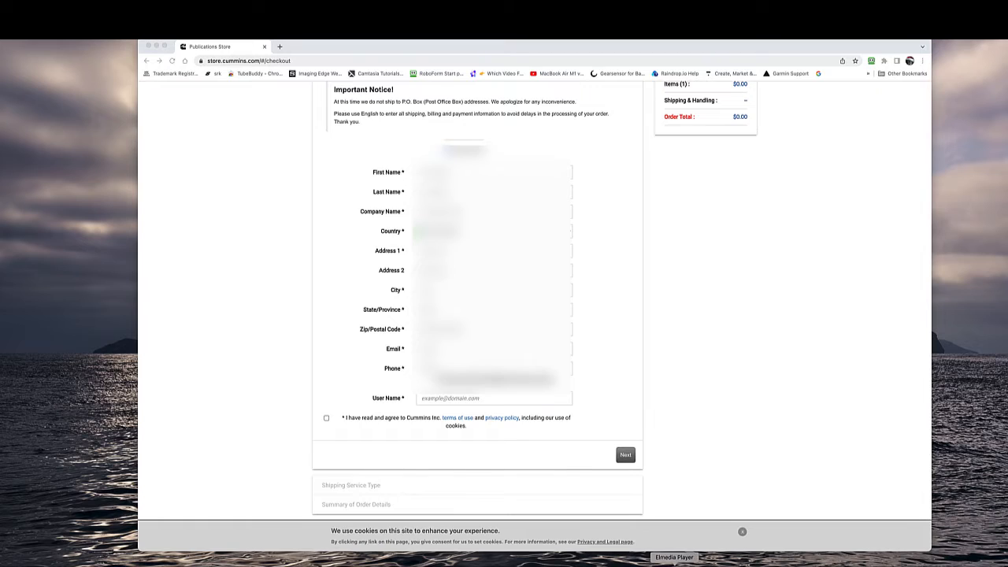
{"action": "type", "text": "tom"}
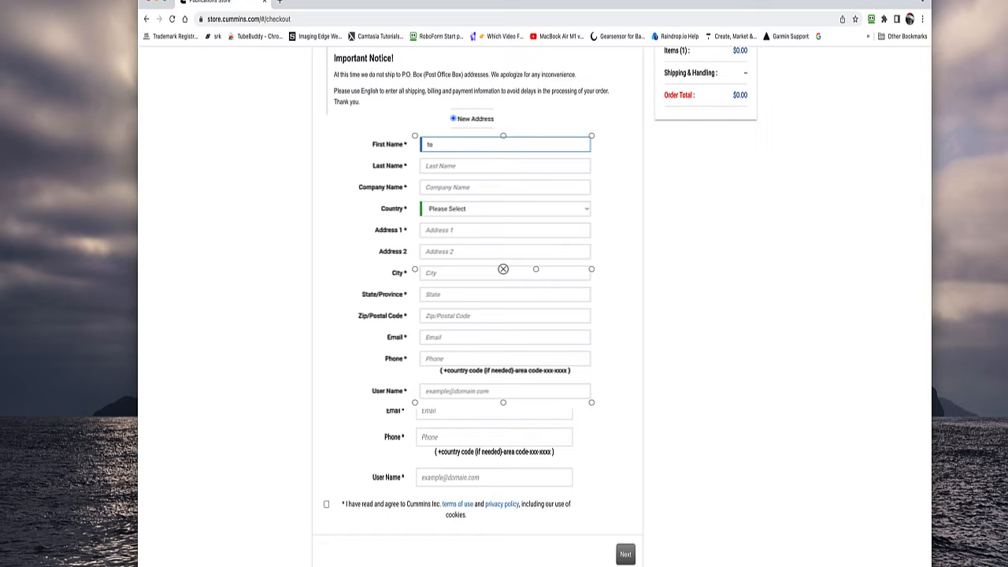
{"action": "left_click", "coordinate": [504, 208]}
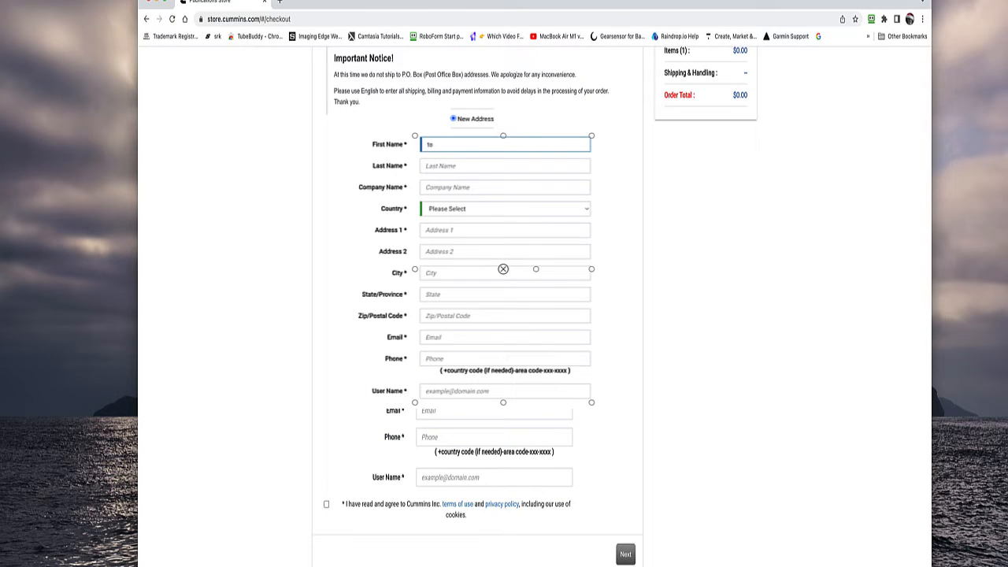
{"action": "mouse_move", "coordinate": [715, 290]}
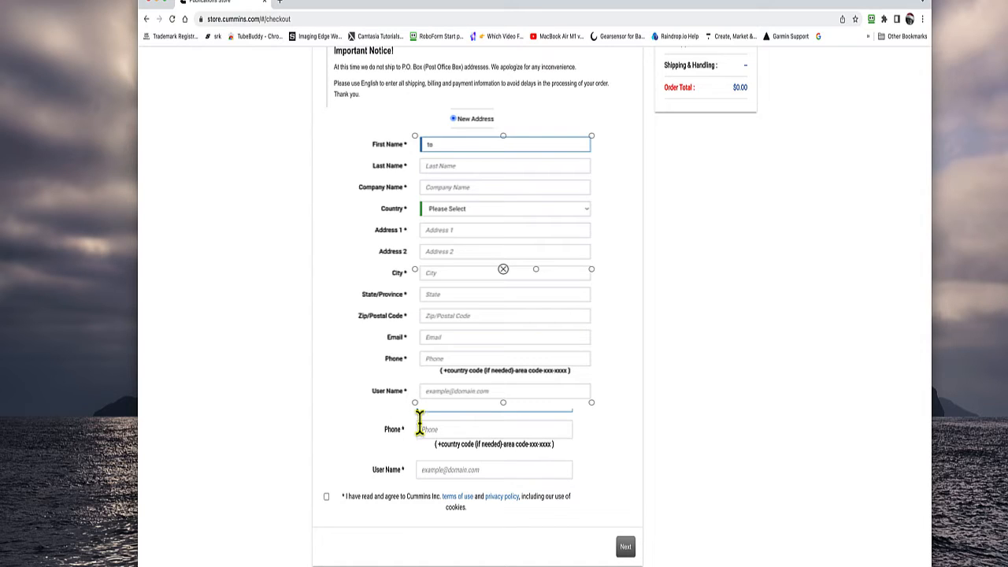
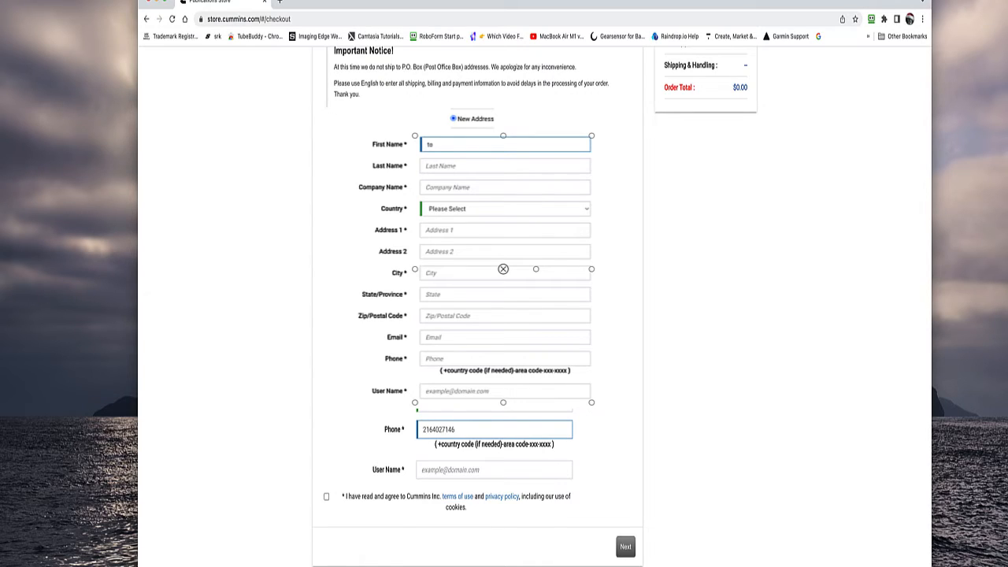
{"action": "left_click", "coordinate": [495, 469]}
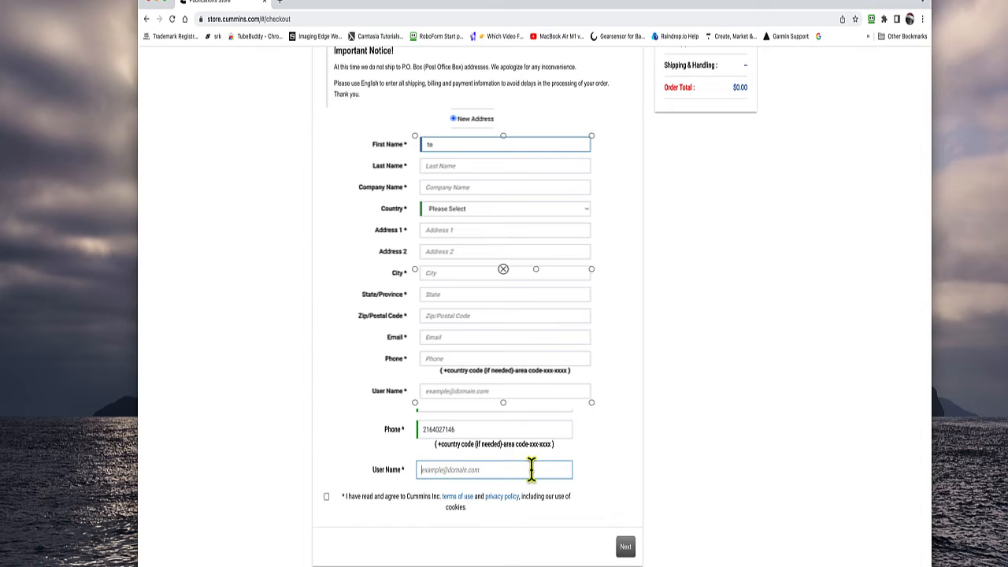
{"action": "type", "text": "1"}
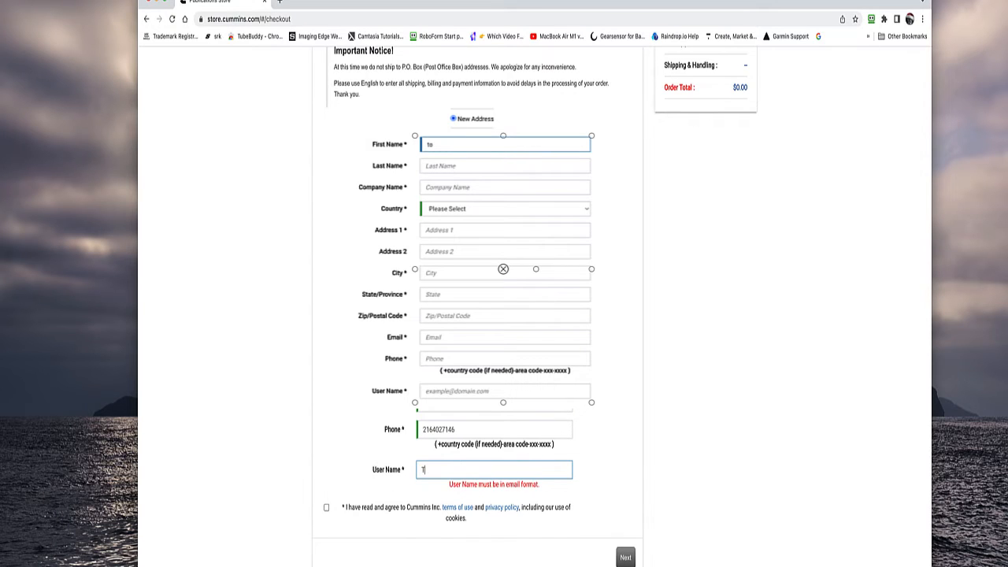
{"action": "key", "text": "Backspace"}
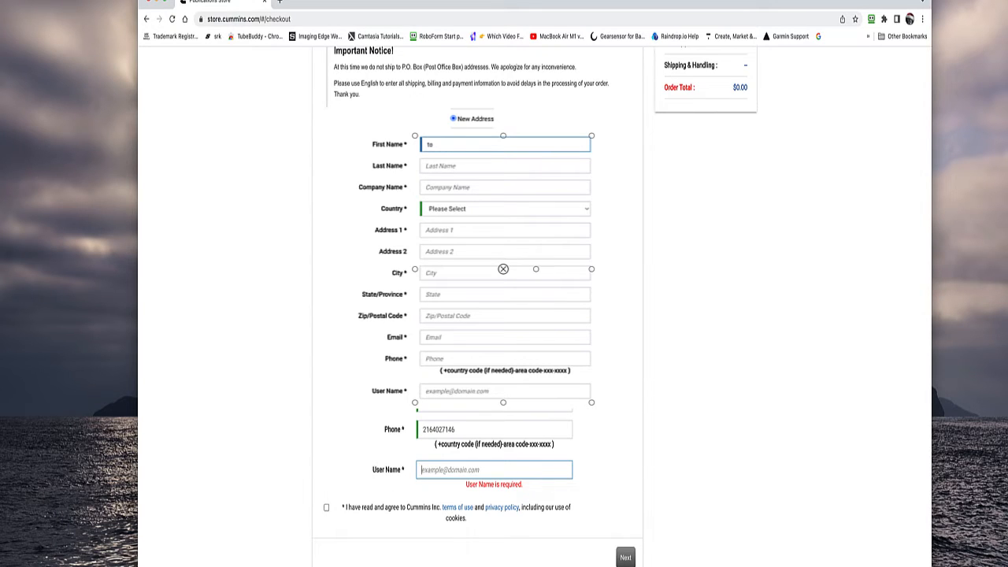
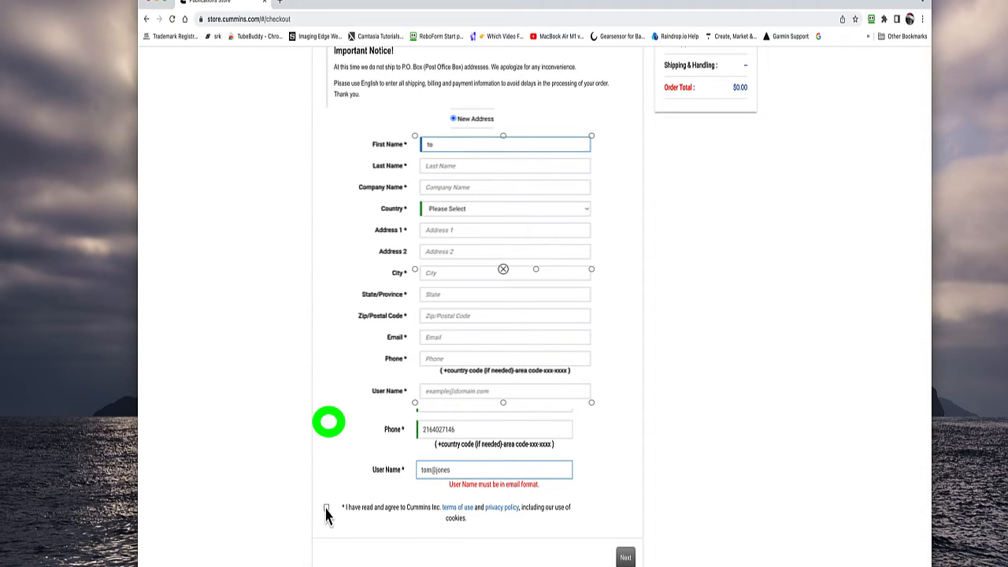
{"action": "left_click", "coordinate": [328, 507]}
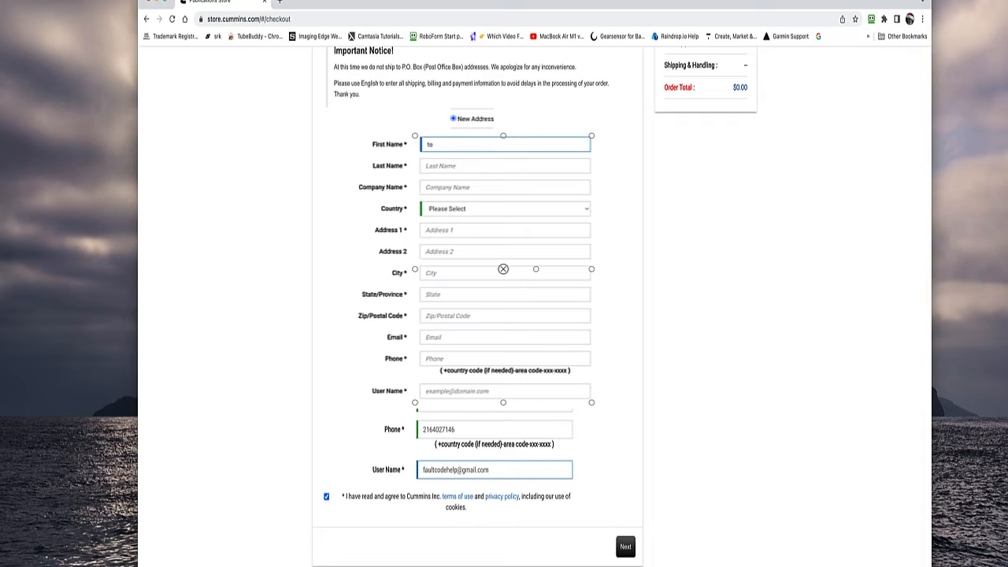
{"action": "mouse_move", "coordinate": [624, 547]}
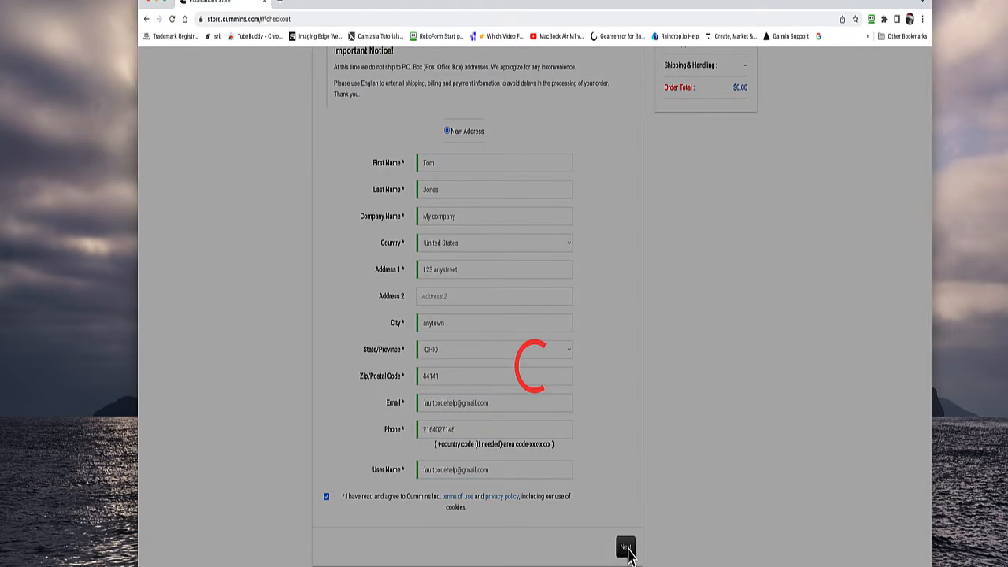
Step: Advance past shipping steps, confirm not a robot and complete the free order
{"action": "left_click", "coordinate": [626, 547]}
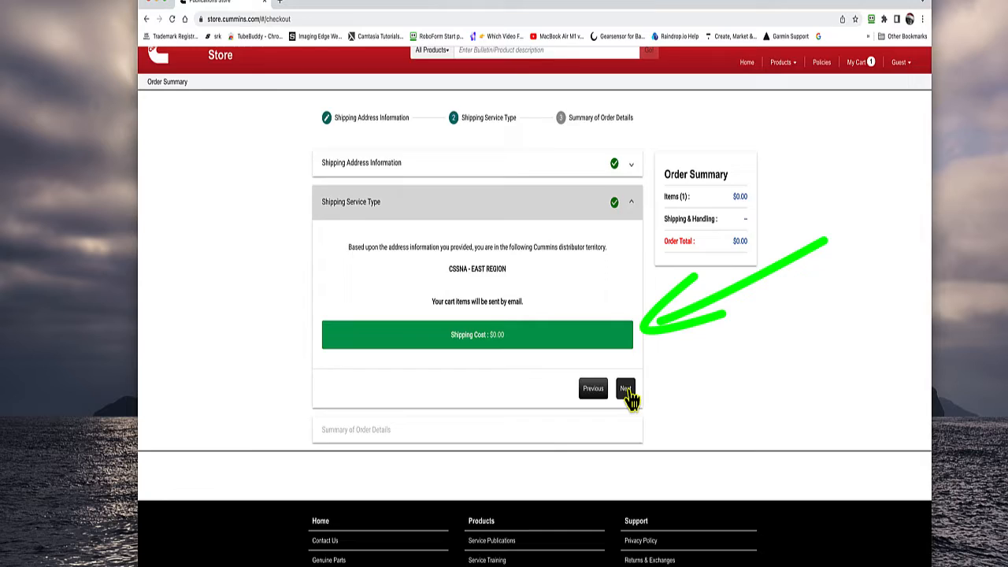
{"action": "left_click", "coordinate": [624, 387]}
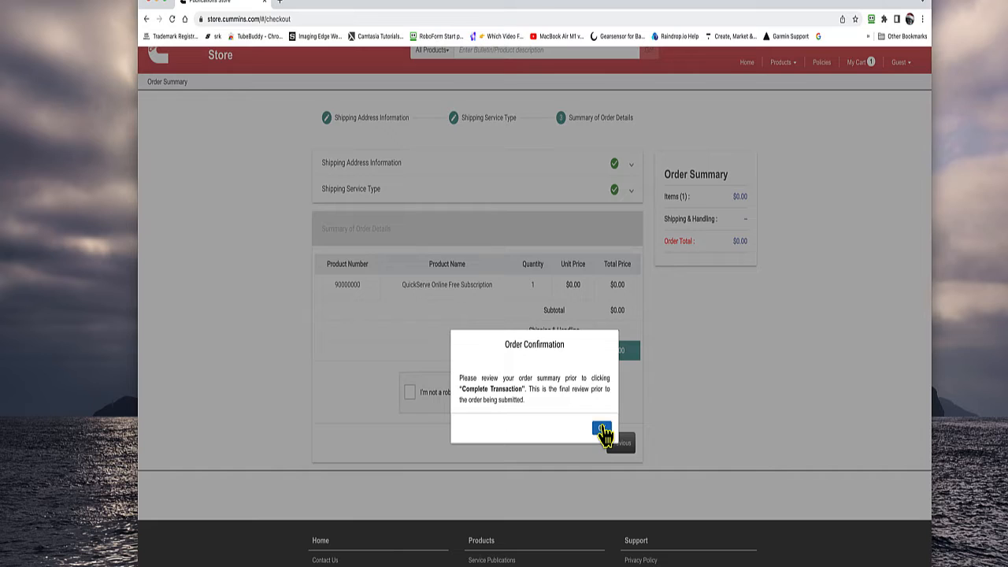
{"action": "left_click", "coordinate": [602, 430]}
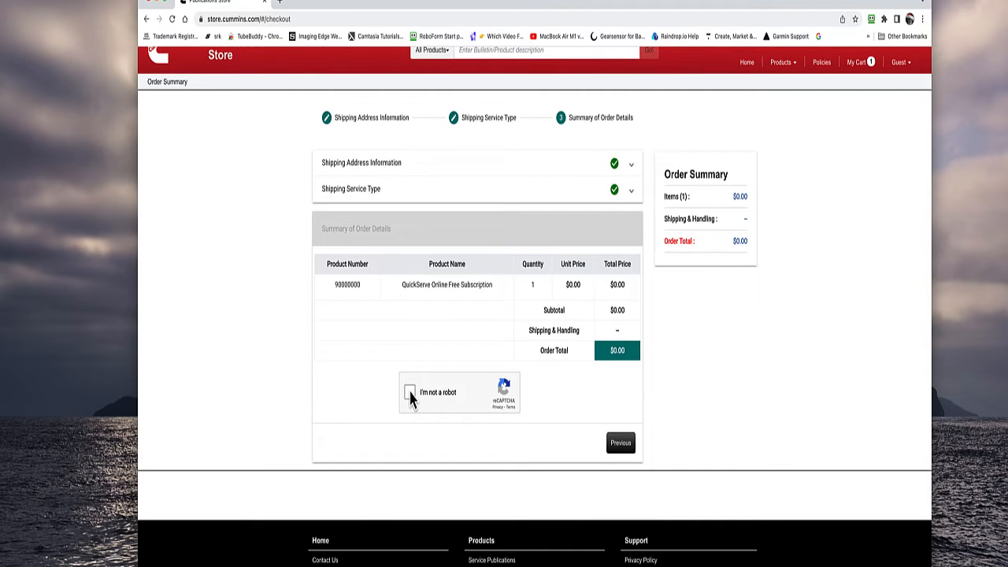
{"action": "left_click", "coordinate": [409, 393]}
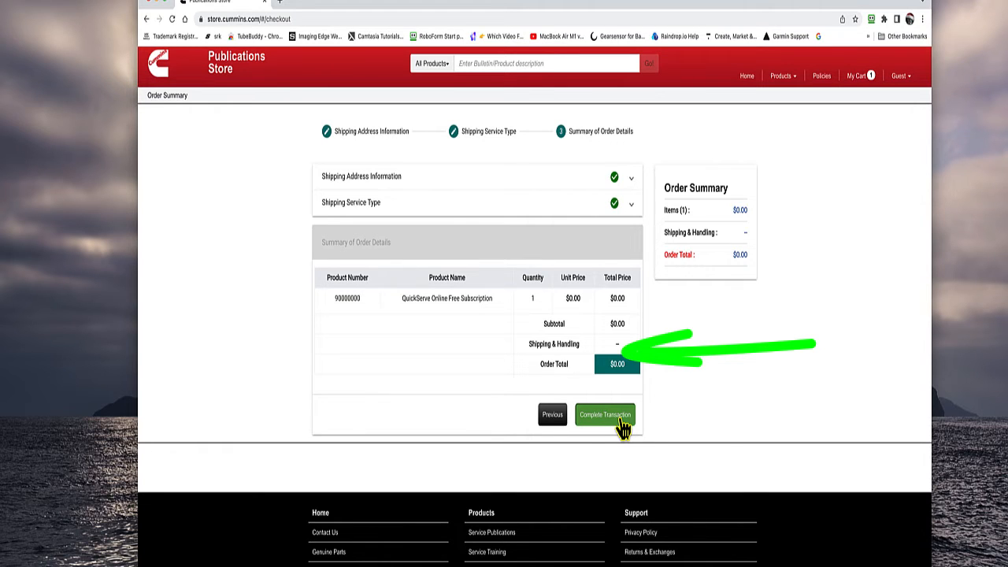
{"action": "left_click", "coordinate": [604, 414]}
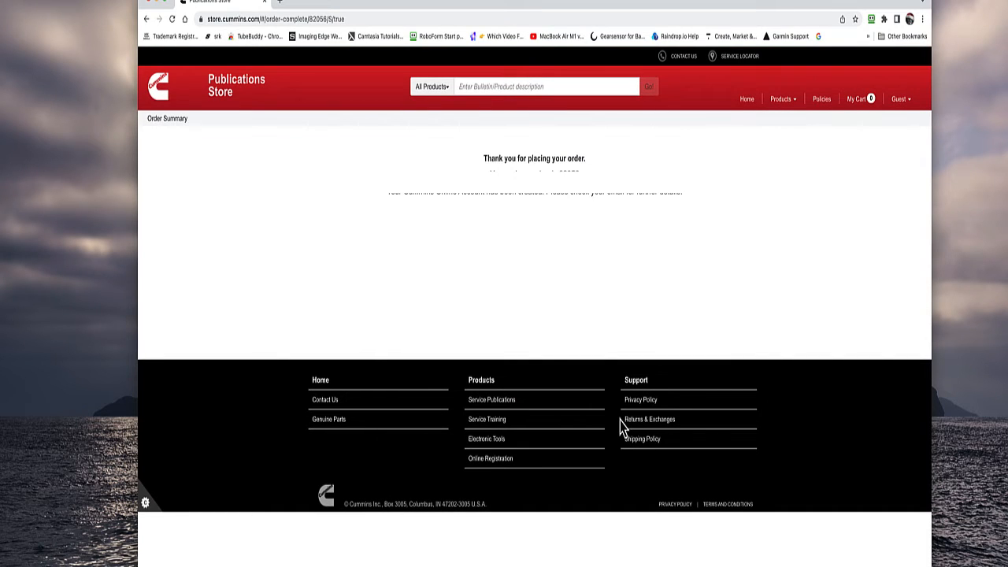
{"action": "mouse_move", "coordinate": [716, 287]}
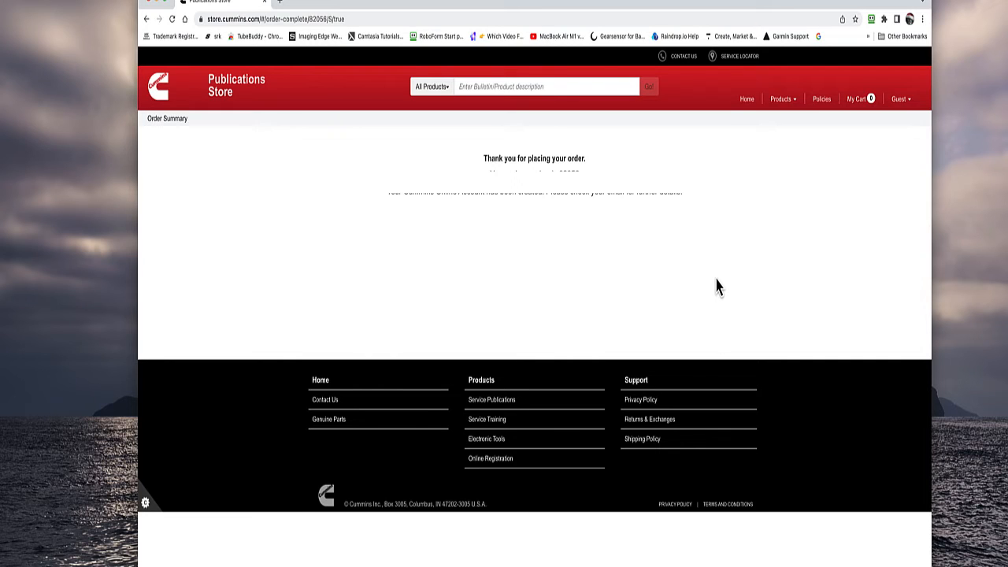
{"action": "mouse_move", "coordinate": [724, 274]}
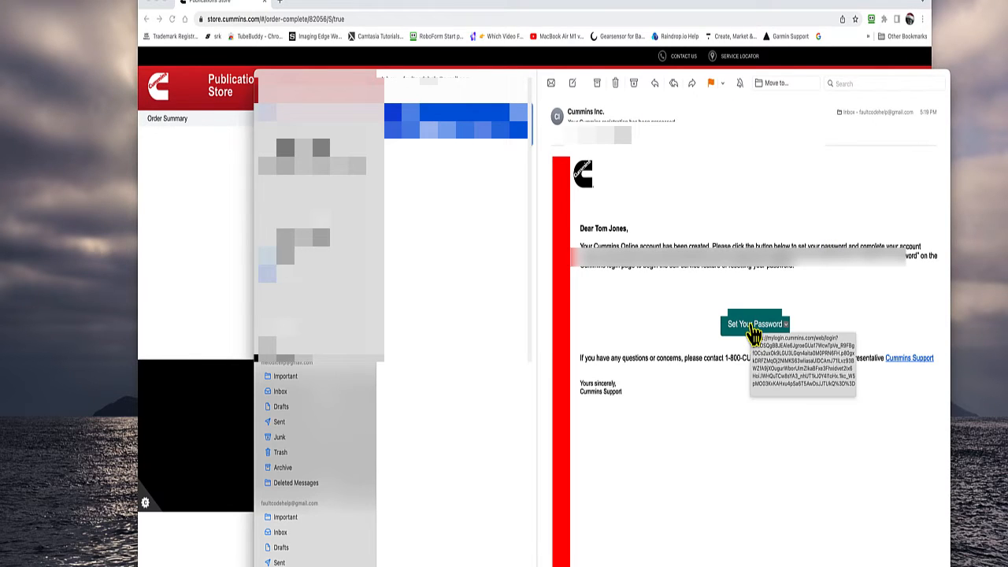
Step: Follow the verification email link to the challenge-question setup page
{"action": "left_click", "coordinate": [753, 324]}
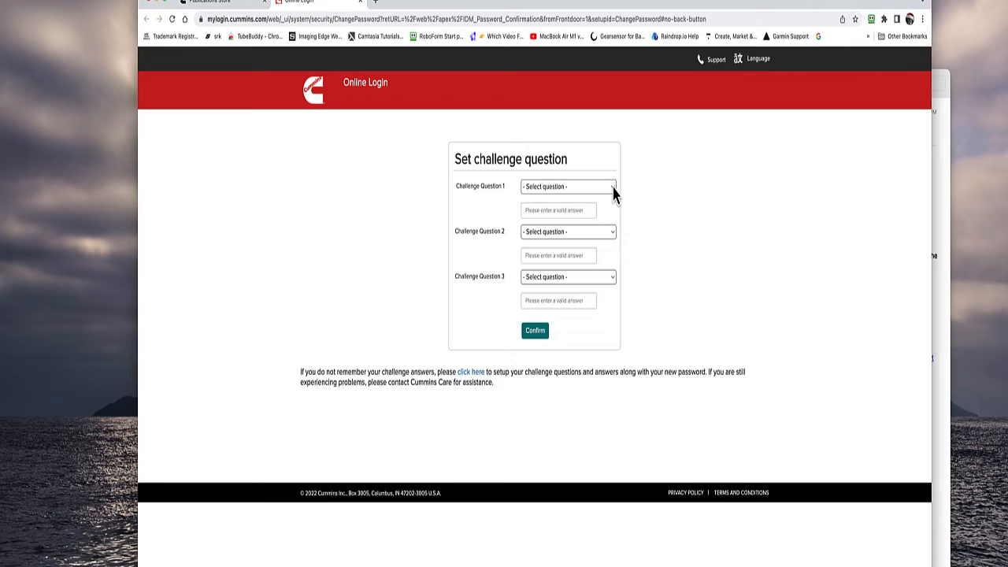
Step: Choose city-of-birth, first-company and a third challenge question in the dropdowns
{"action": "left_click", "coordinate": [567, 186]}
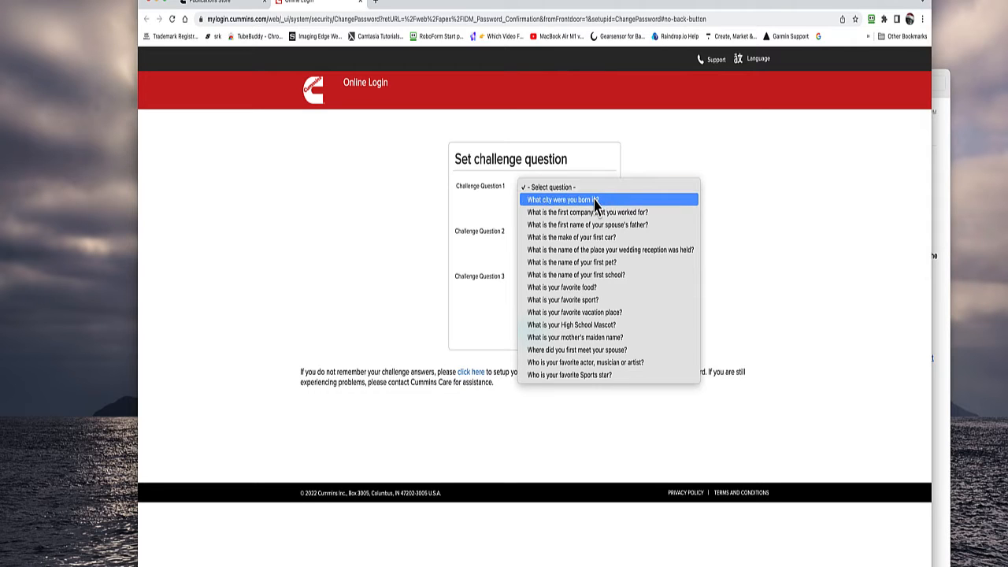
{"action": "left_click", "coordinate": [562, 199]}
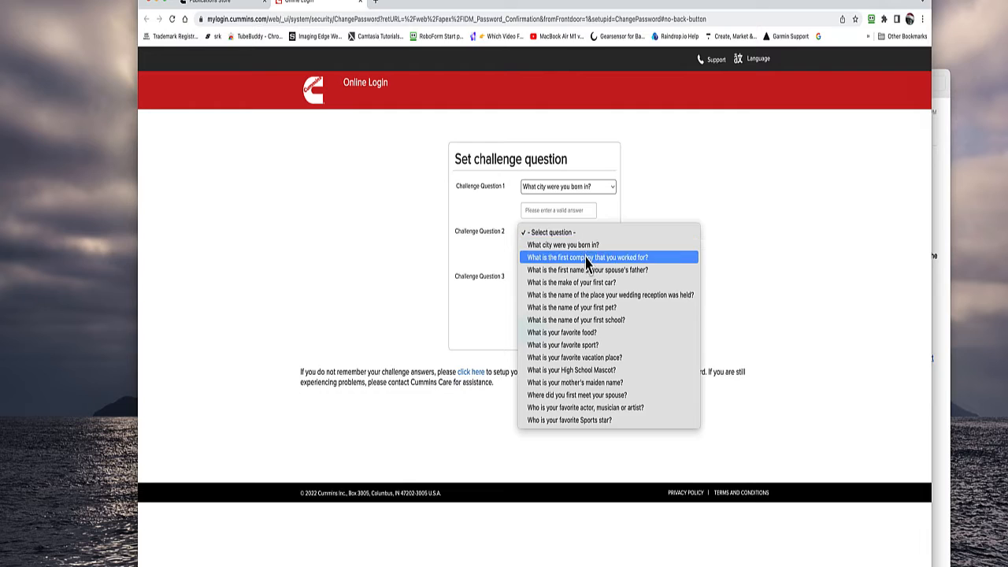
{"action": "left_click", "coordinate": [598, 256]}
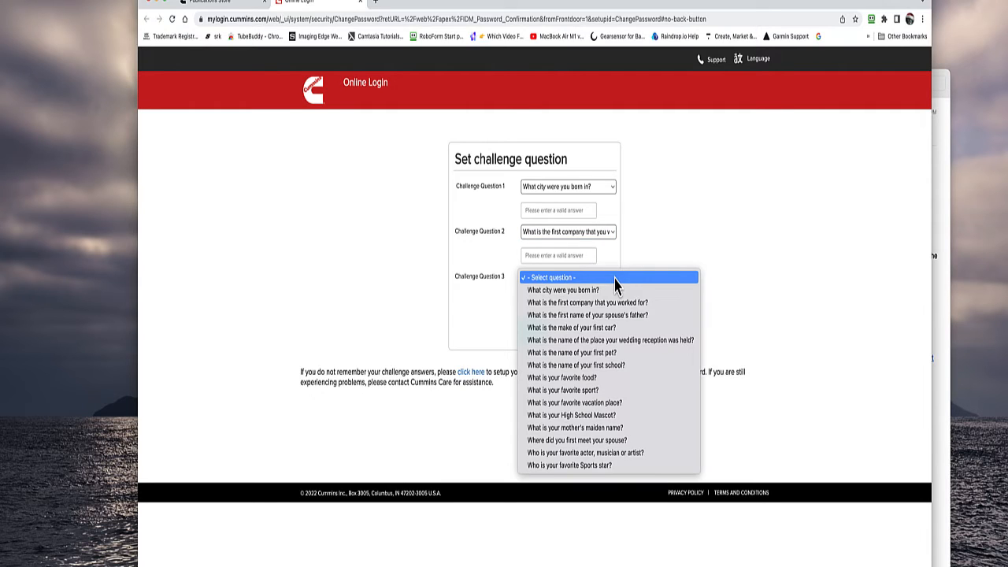
{"action": "left_click", "coordinate": [586, 315]}
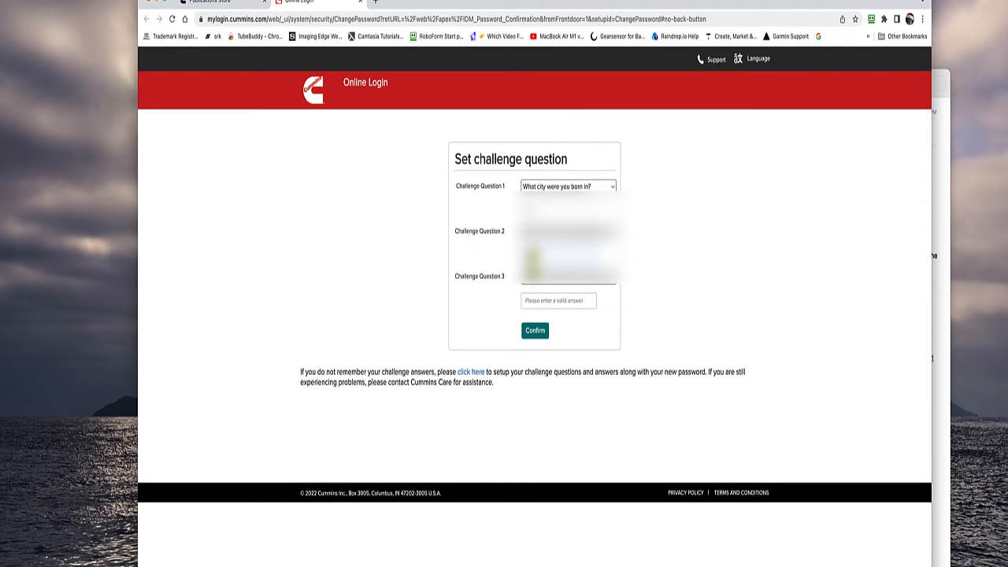
{"action": "left_click", "coordinate": [558, 300]}
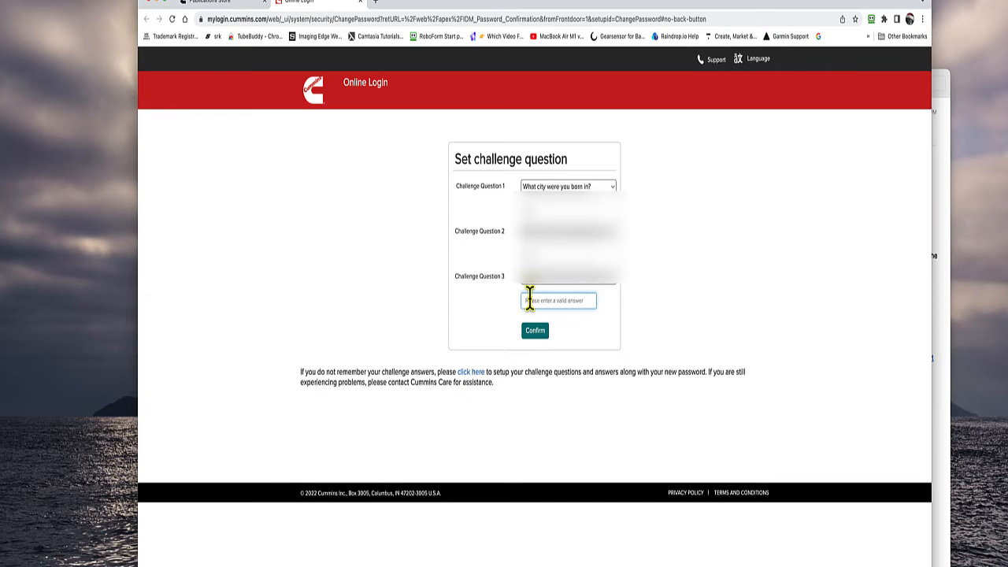
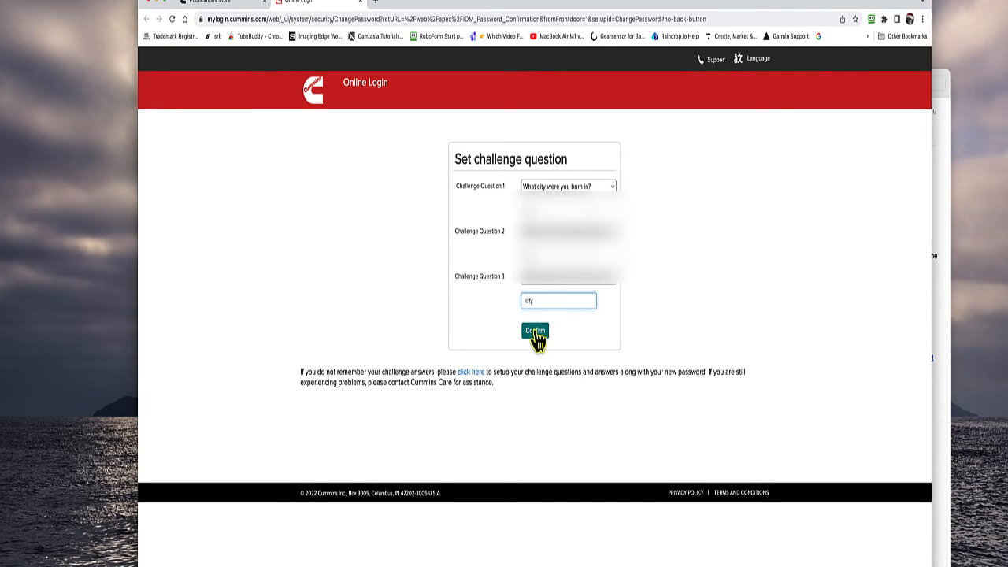
{"action": "left_click", "coordinate": [536, 331]}
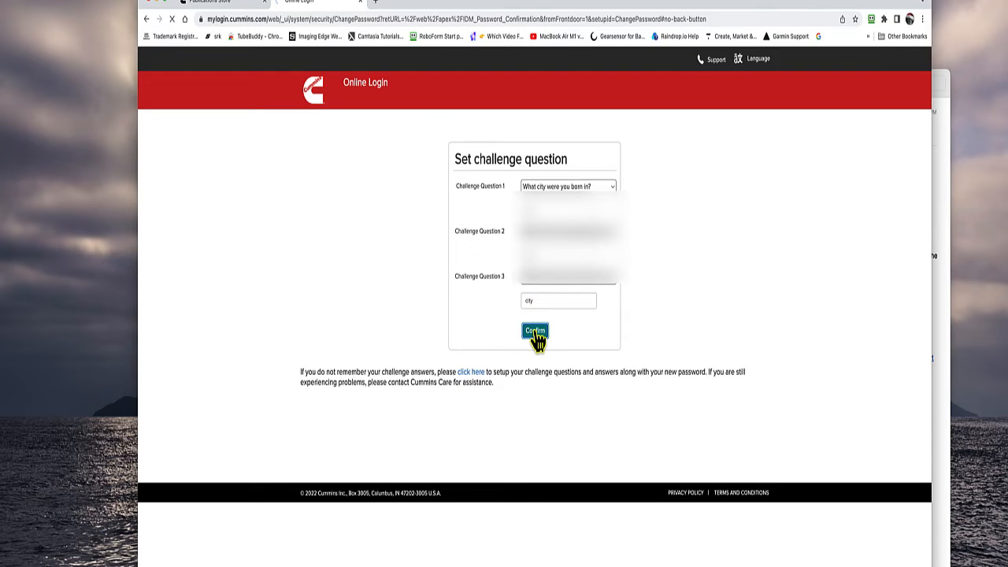
{"action": "left_click", "coordinate": [535, 331]}
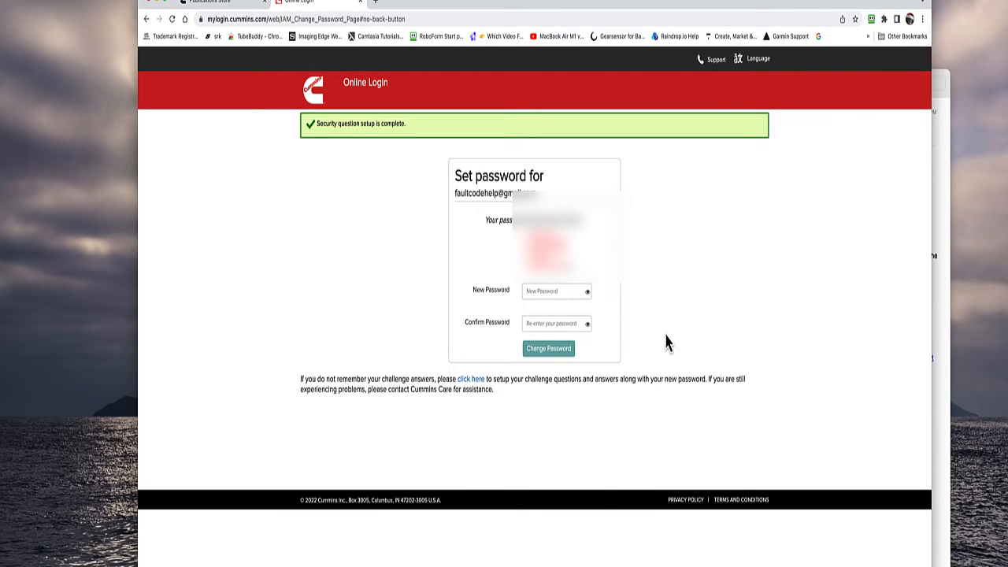
Step: Enter the new password in both fields and save it with Change Password
{"action": "left_click", "coordinate": [551, 289]}
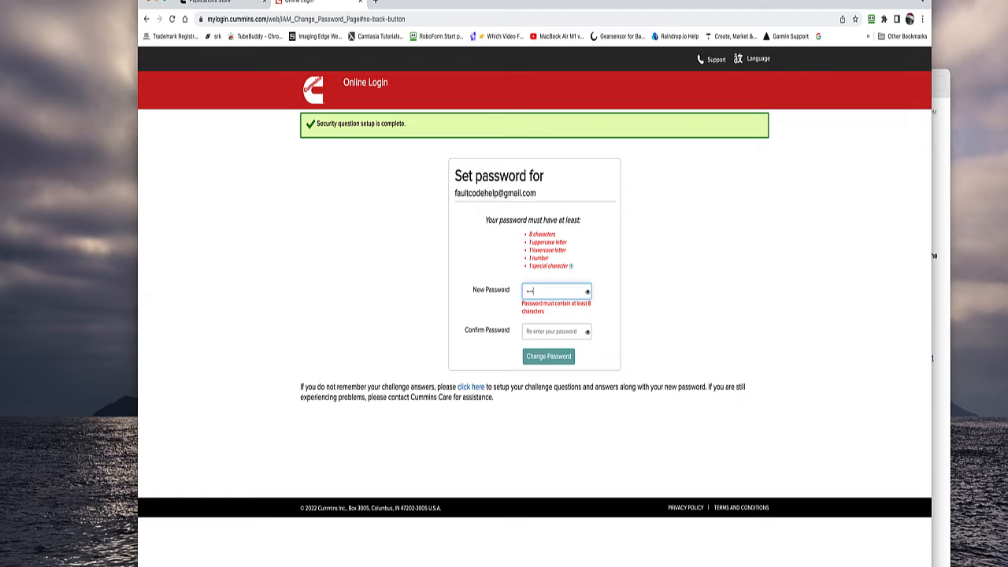
{"action": "type", "text": "•"}
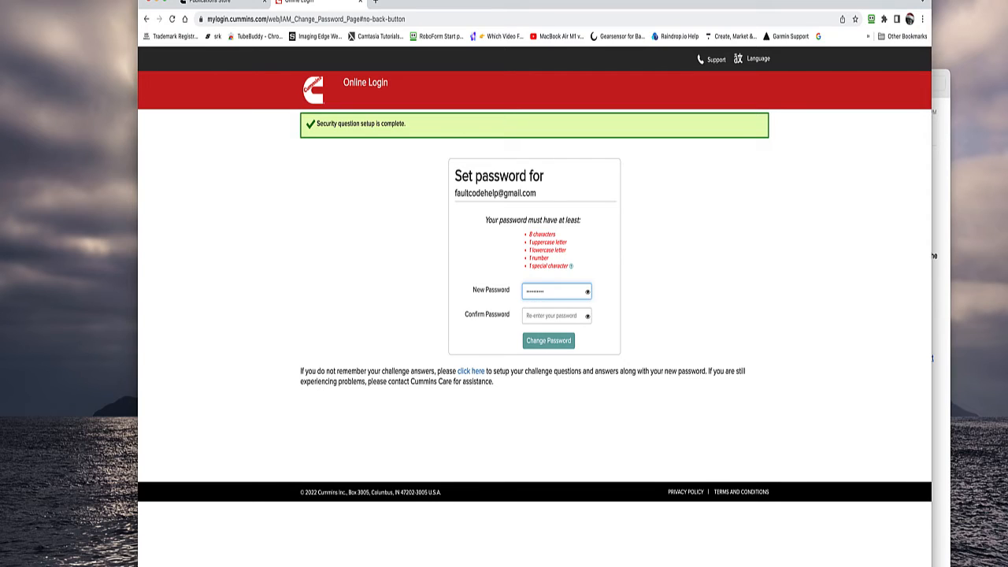
{"action": "type", "text": "a"}
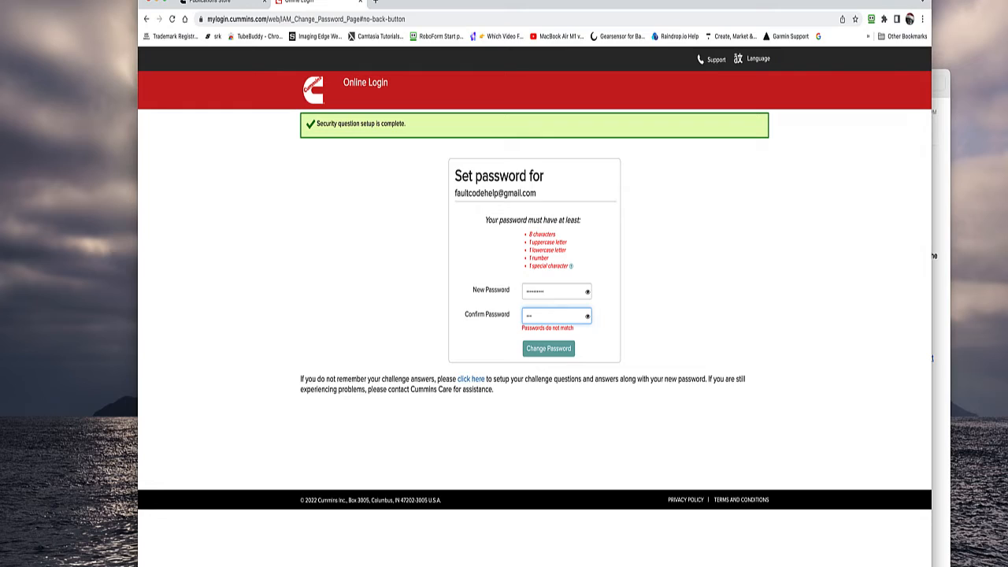
{"action": "type", "text": "•"}
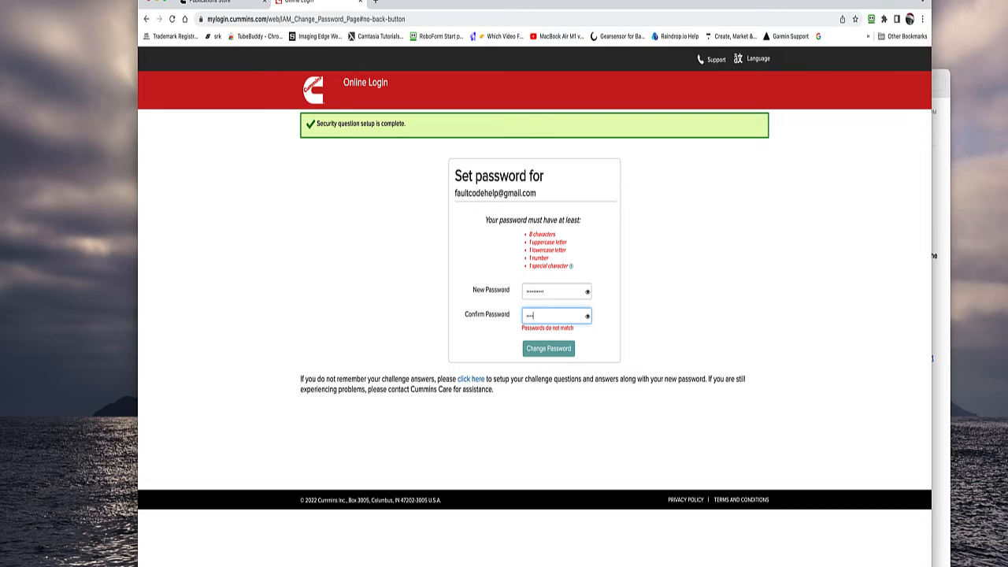
{"action": "type", "text": "••"}
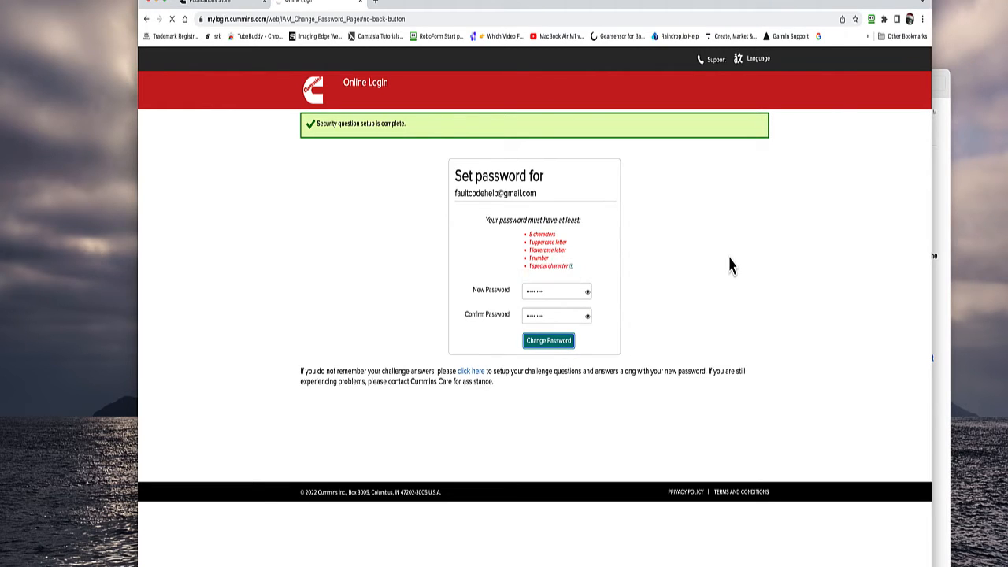
{"action": "left_click", "coordinate": [548, 340]}
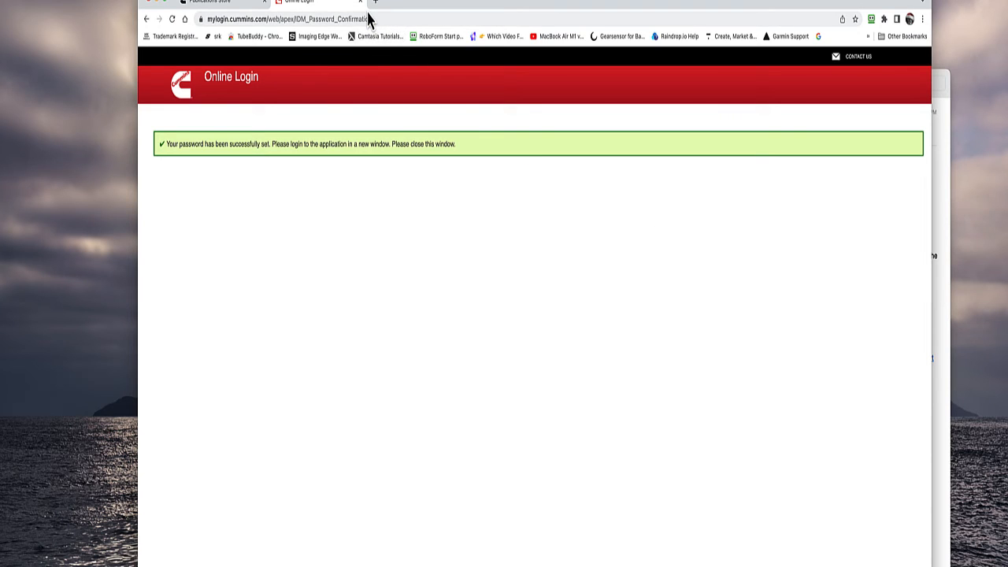
Step: Return to the Publications Store order summary, then start a fresh browser tab
{"action": "left_click", "coordinate": [224, 4]}
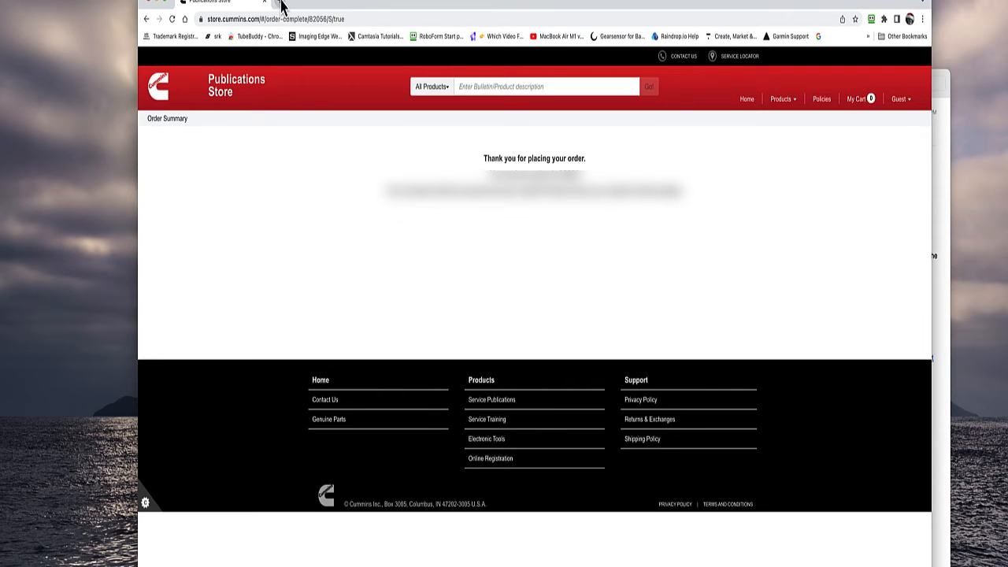
{"action": "left_click", "coordinate": [281, 3]}
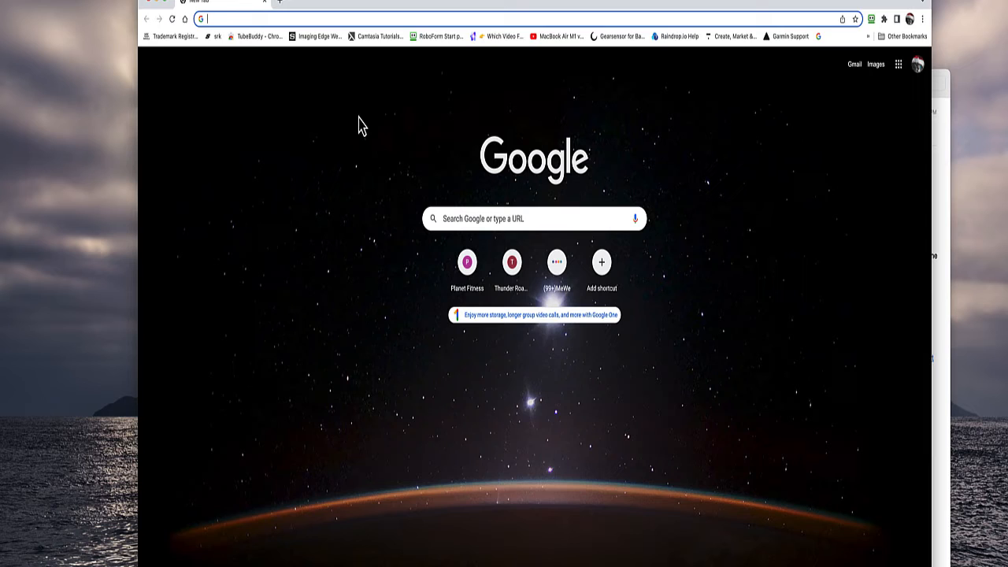
Step: Navigate to quickserve.cummins.com in the new tab
{"action": "left_click", "coordinate": [533, 217]}
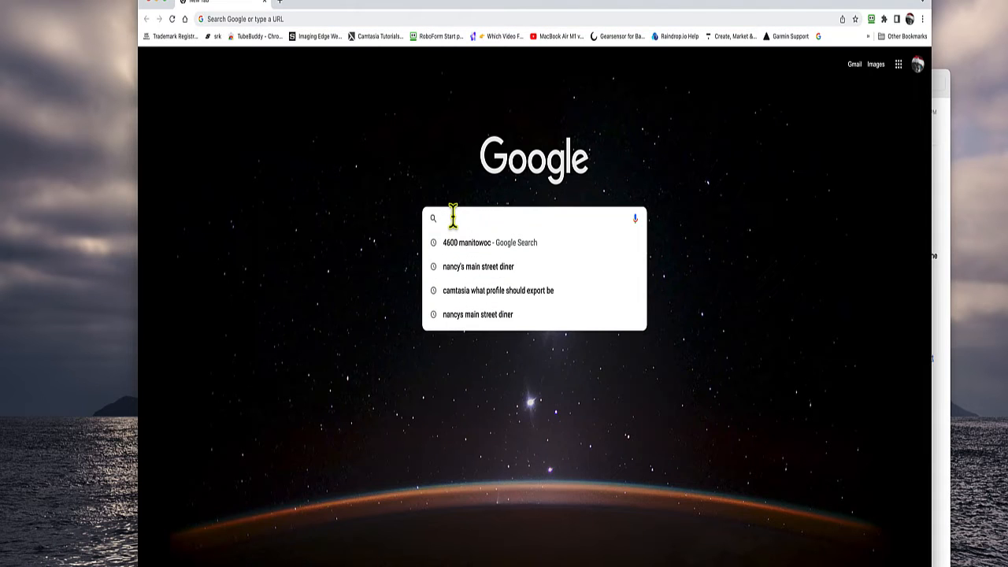
{"action": "type", "text": "quick"}
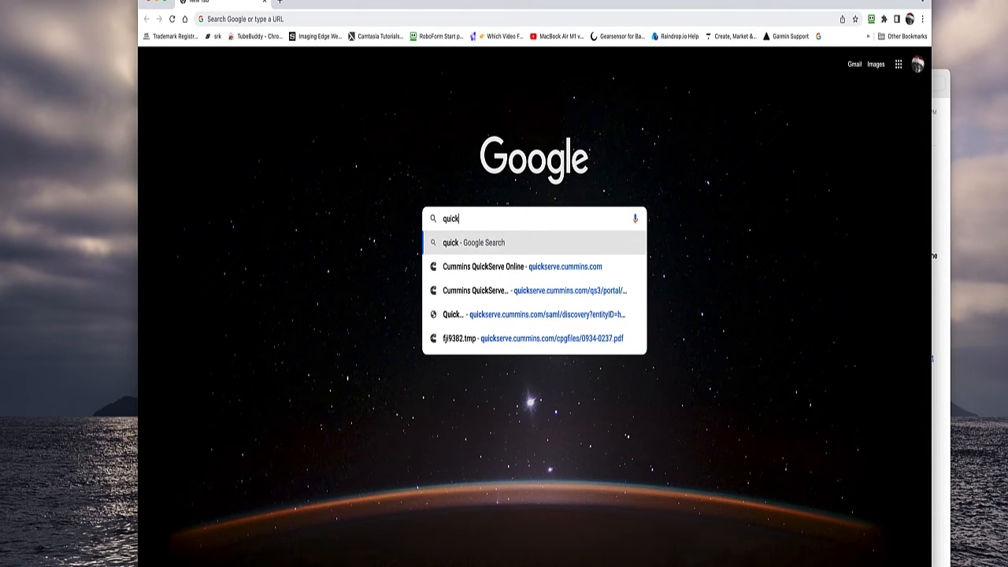
{"action": "type", "text": "serve"}
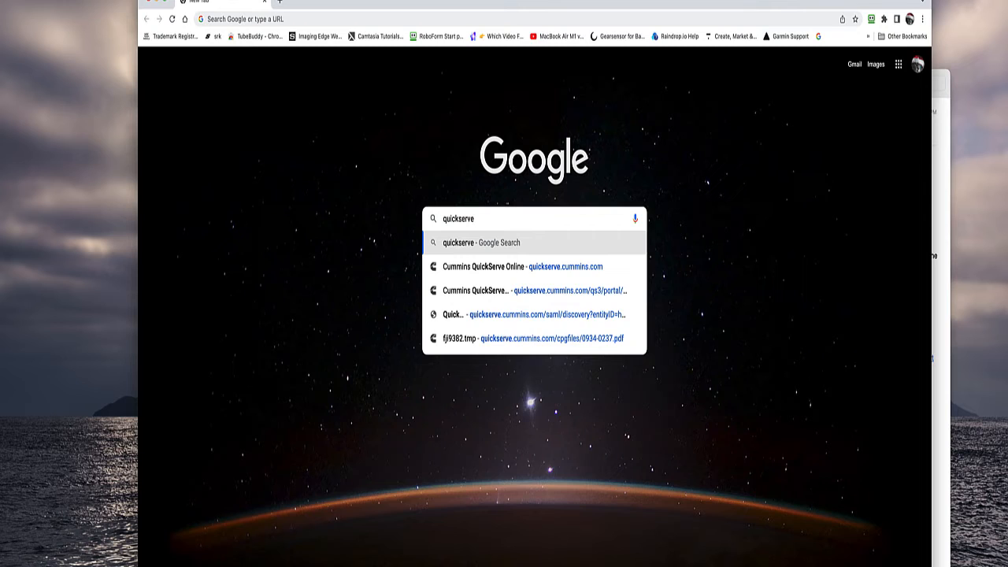
{"action": "left_click", "coordinate": [533, 266]}
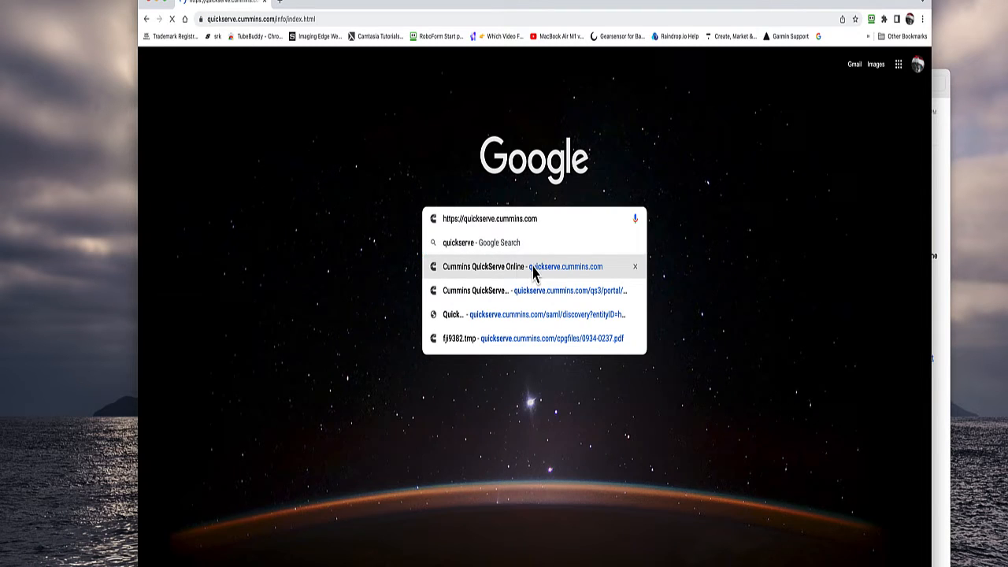
{"action": "left_click", "coordinate": [519, 266]}
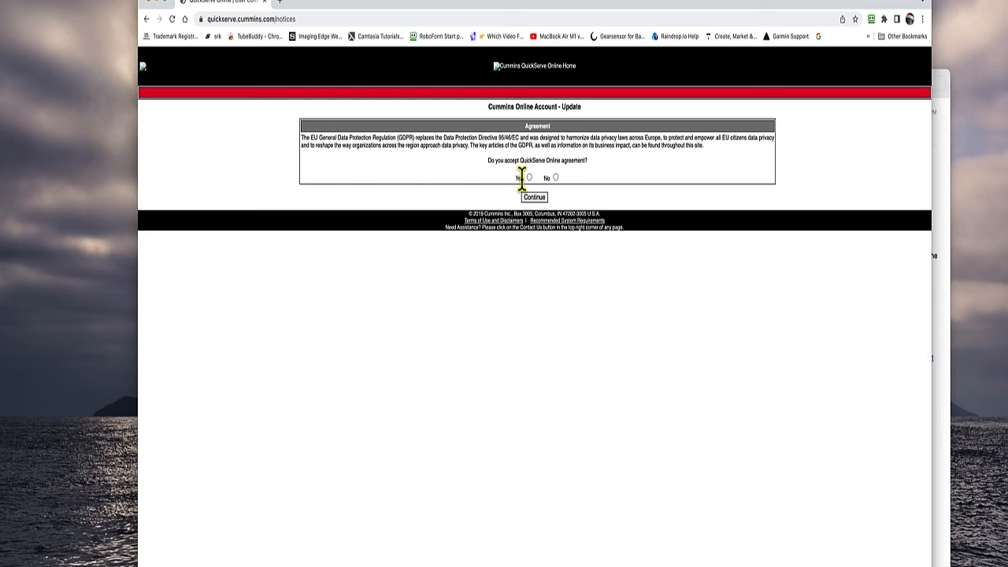
Step: Answer Yes to the QuickServe Online agreement and continue to the welcome page
{"action": "left_click", "coordinate": [529, 177]}
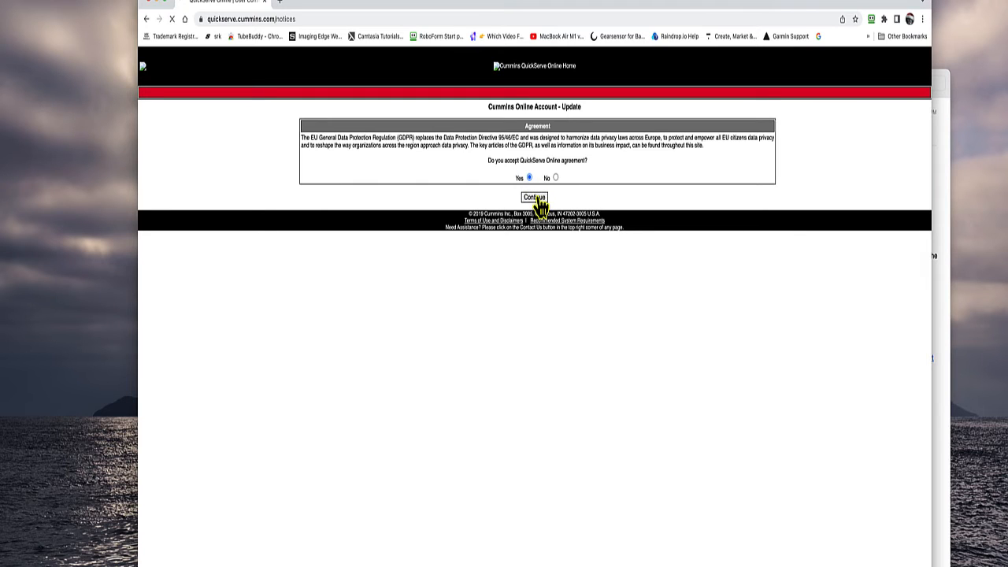
{"action": "left_click", "coordinate": [534, 197]}
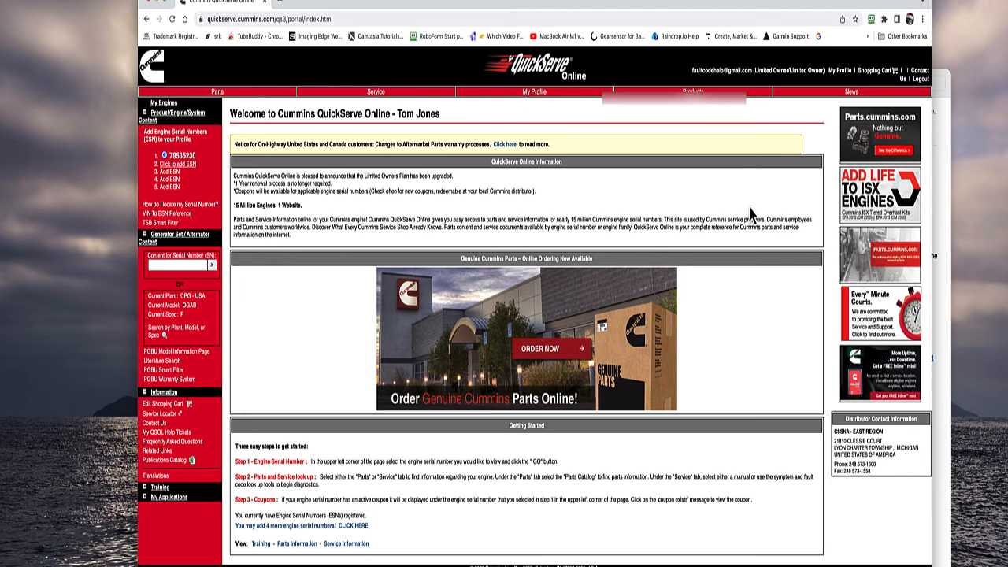
{"action": "mouse_move", "coordinate": [696, 218]}
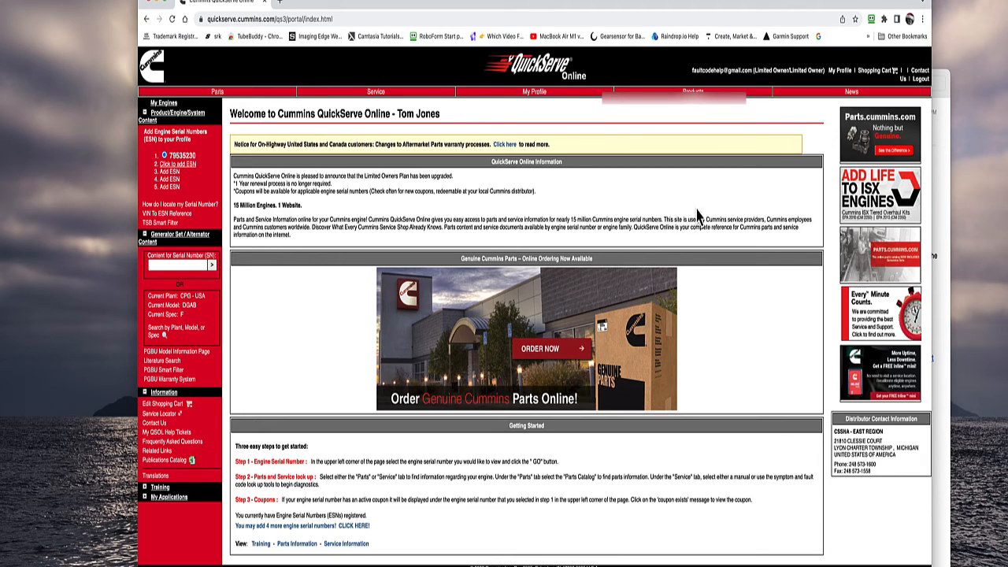
{"action": "mouse_move", "coordinate": [195, 189]}
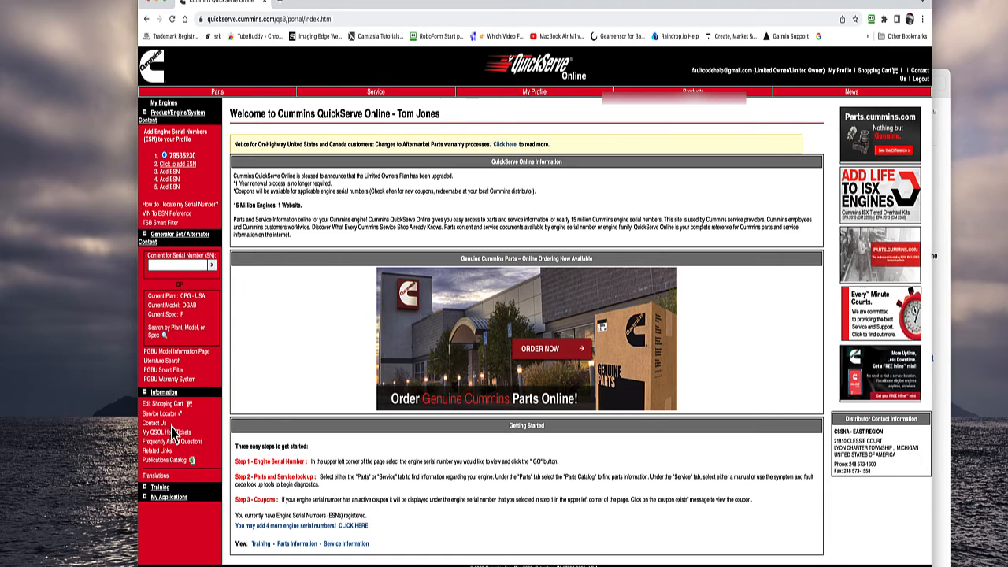
{"action": "mouse_move", "coordinate": [205, 451]}
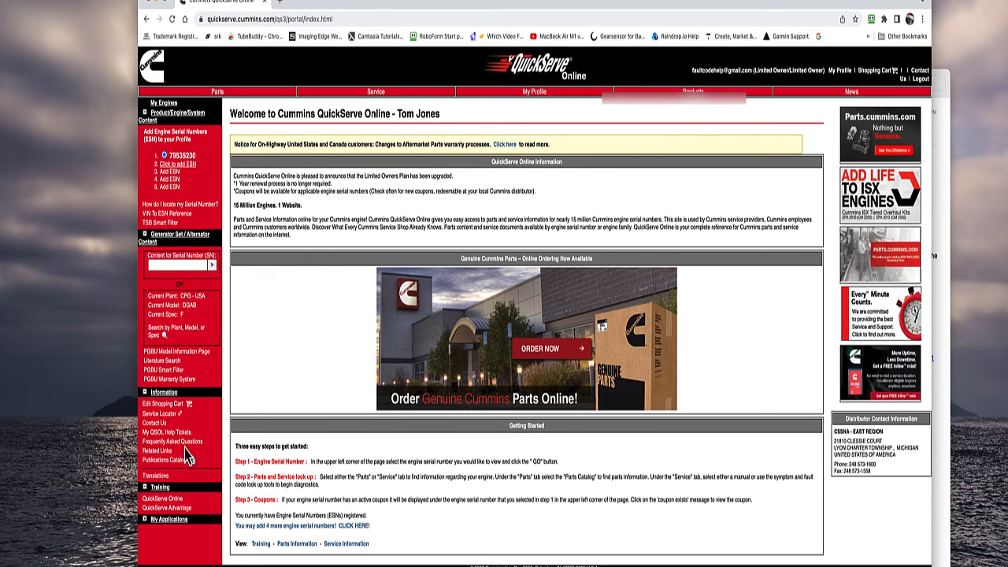
{"action": "mouse_move", "coordinate": [189, 519]}
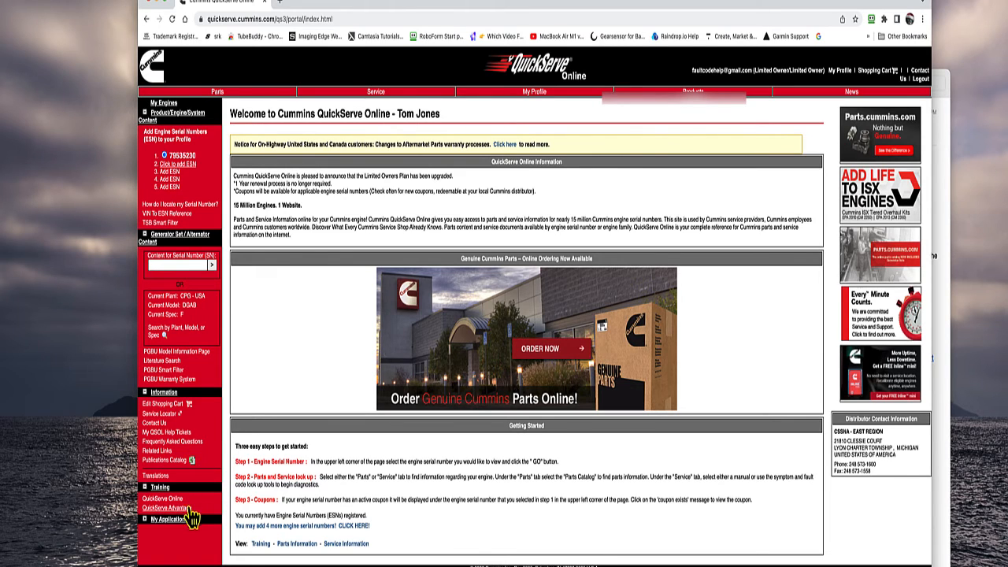
{"action": "left_click", "coordinate": [165, 518]}
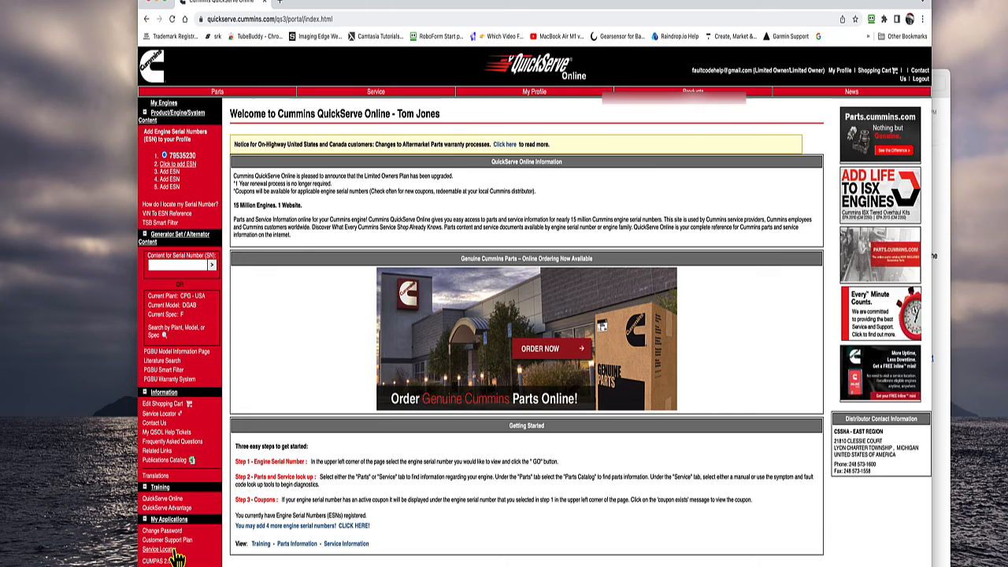
{"action": "mouse_move", "coordinate": [186, 555]}
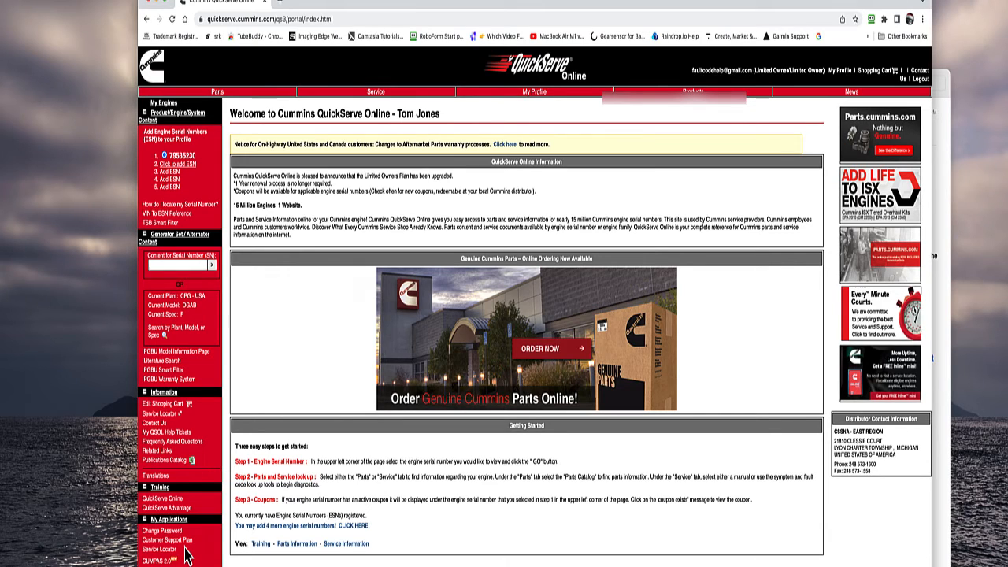
{"action": "mouse_move", "coordinate": [277, 369]}
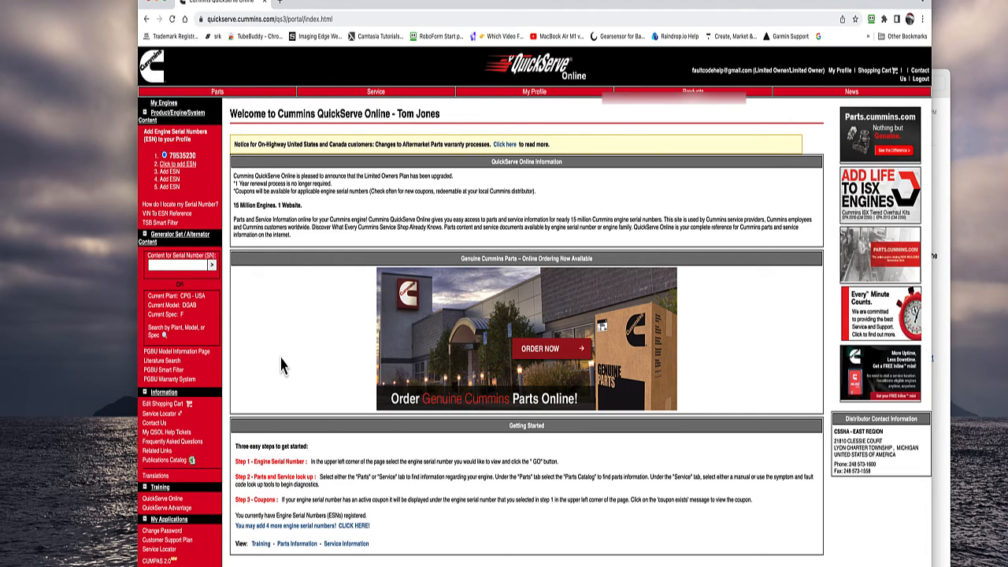
{"action": "mouse_move", "coordinate": [288, 300]}
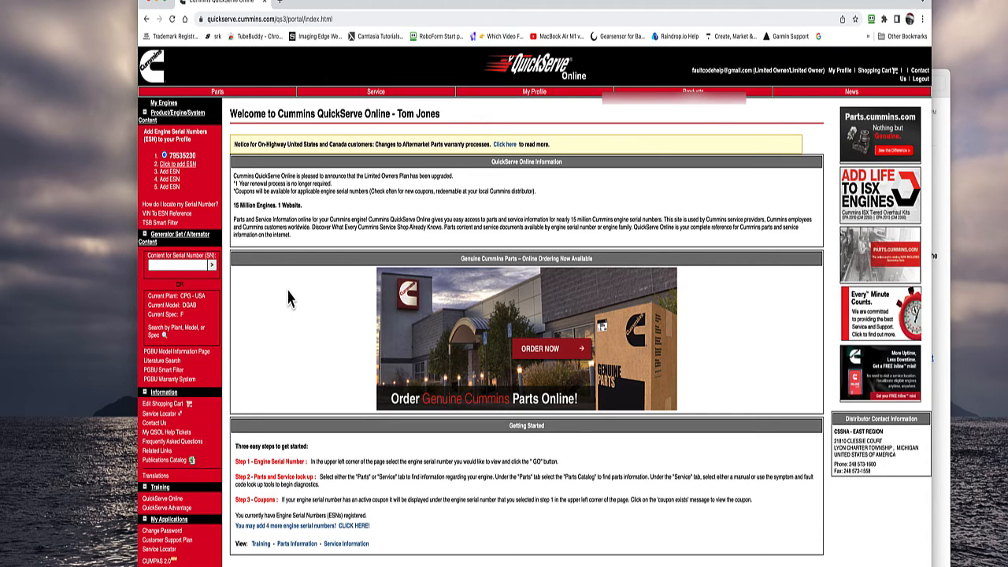
{"action": "mouse_move", "coordinate": [400, 115]}
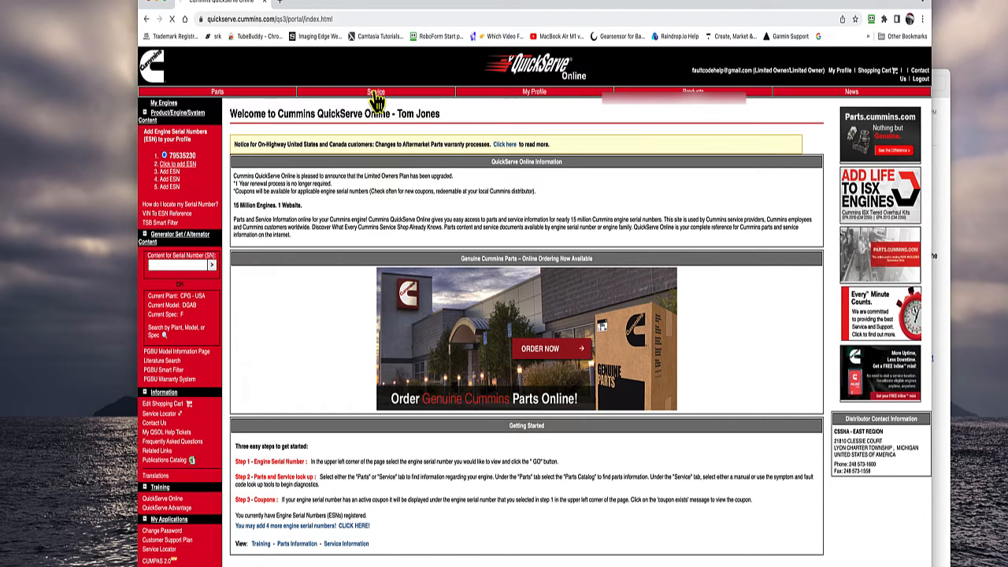
Step: View the ISX15 engine's service info, its campaigns, manuals and Group 00 service bulletins
{"action": "left_click", "coordinate": [377, 91]}
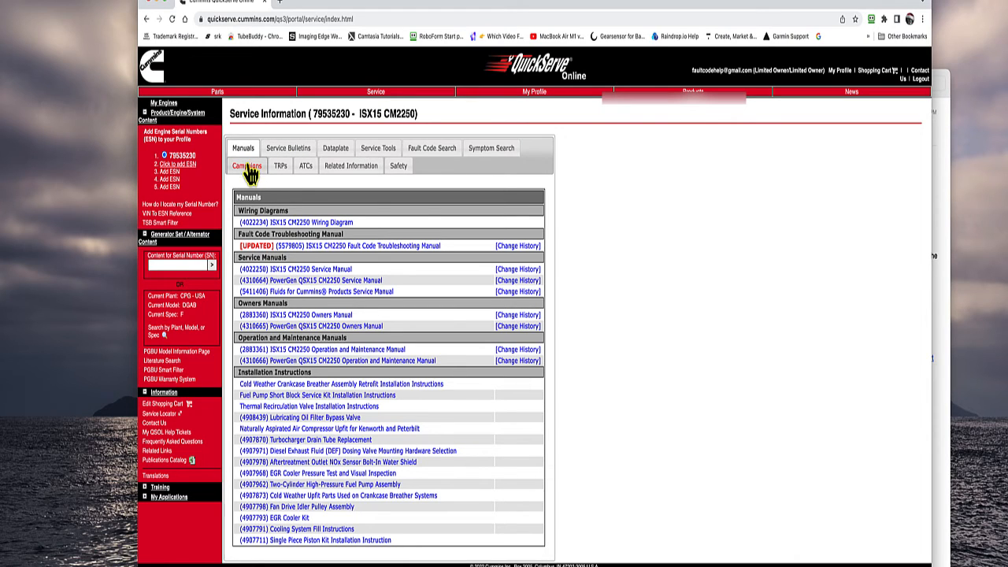
{"action": "left_click", "coordinate": [246, 165]}
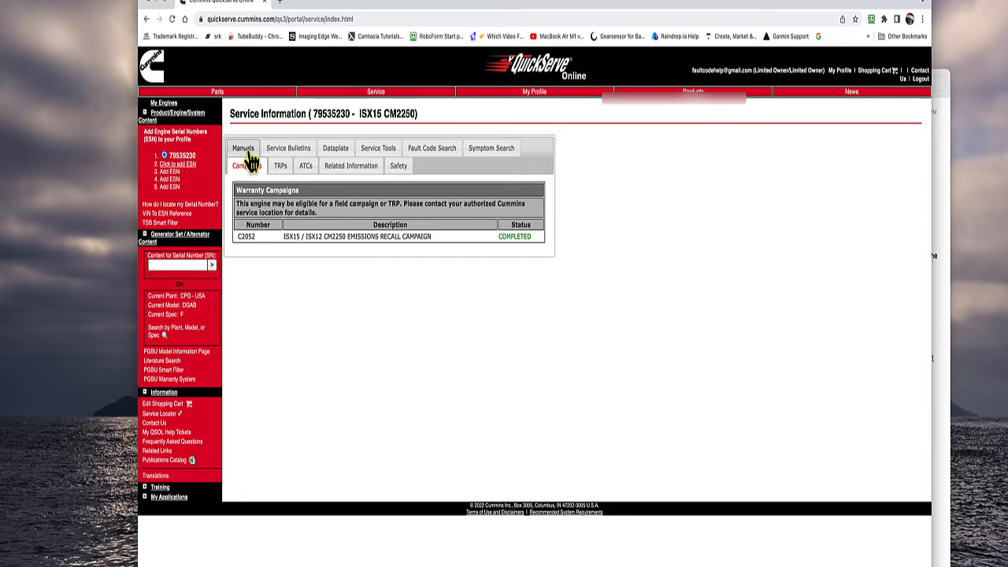
{"action": "left_click", "coordinate": [243, 148]}
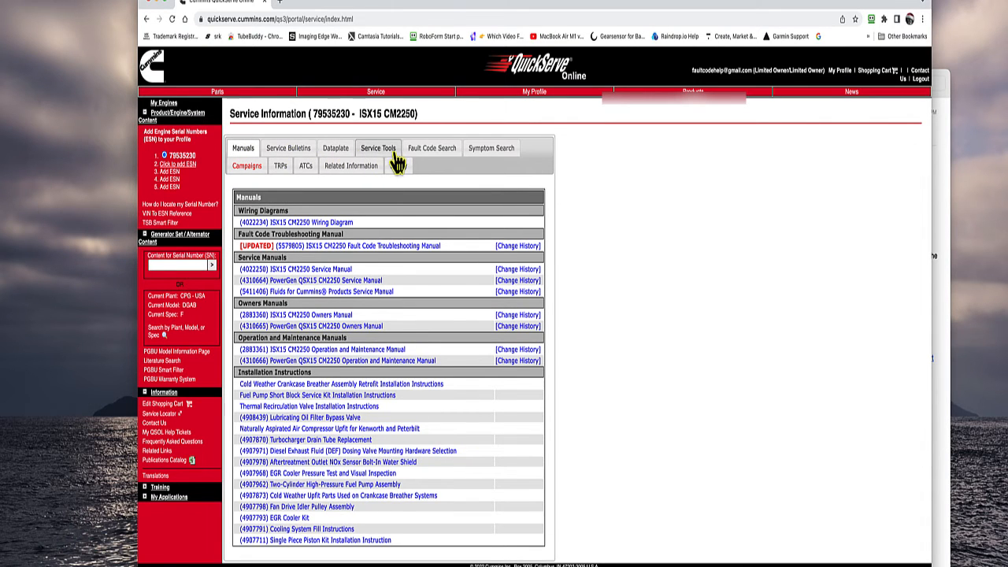
{"action": "left_click", "coordinate": [288, 148]}
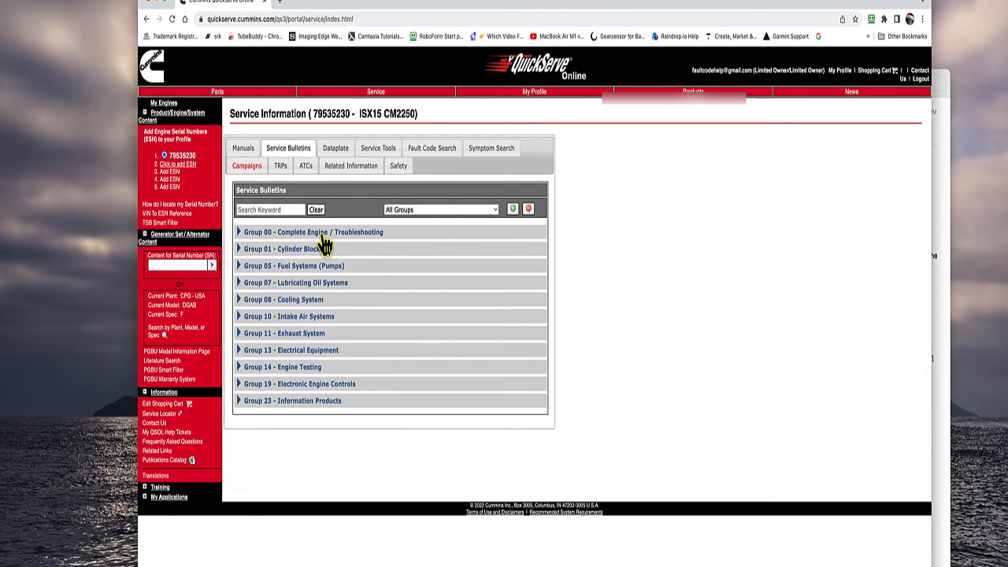
{"action": "left_click", "coordinate": [307, 232]}
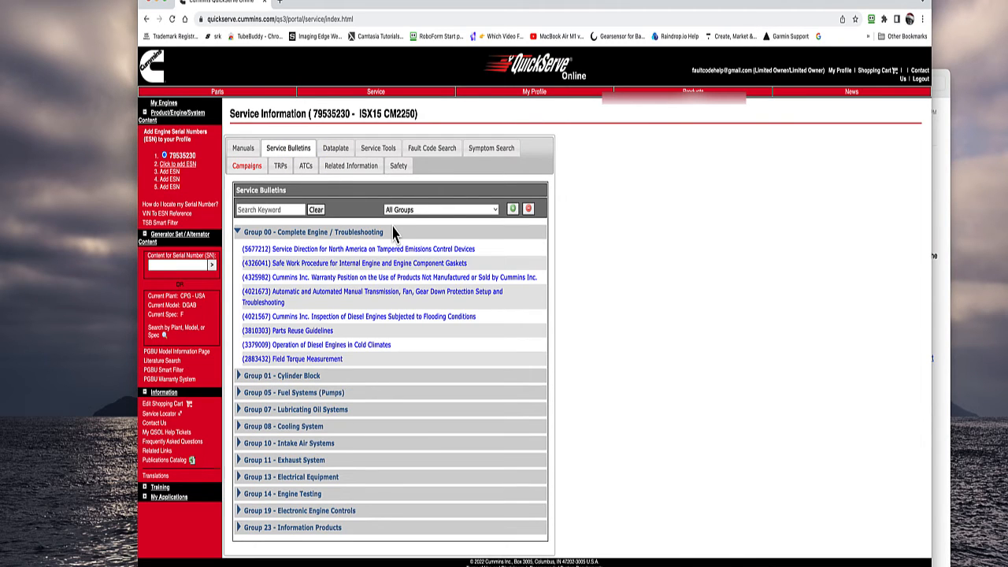
{"action": "mouse_move", "coordinate": [378, 148]}
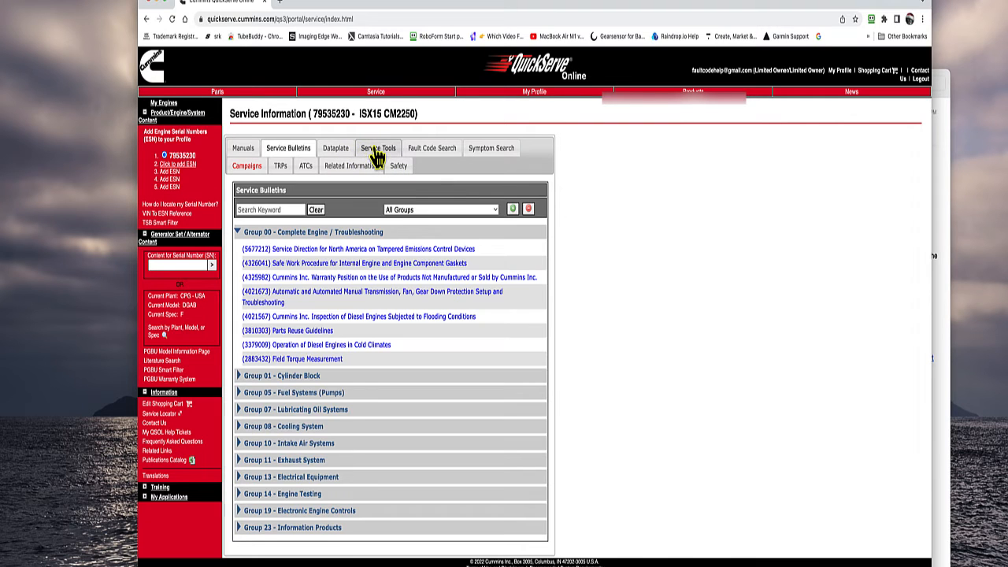
Step: Browse the engine's service tools list, then its fault code search page
{"action": "left_click", "coordinate": [378, 148]}
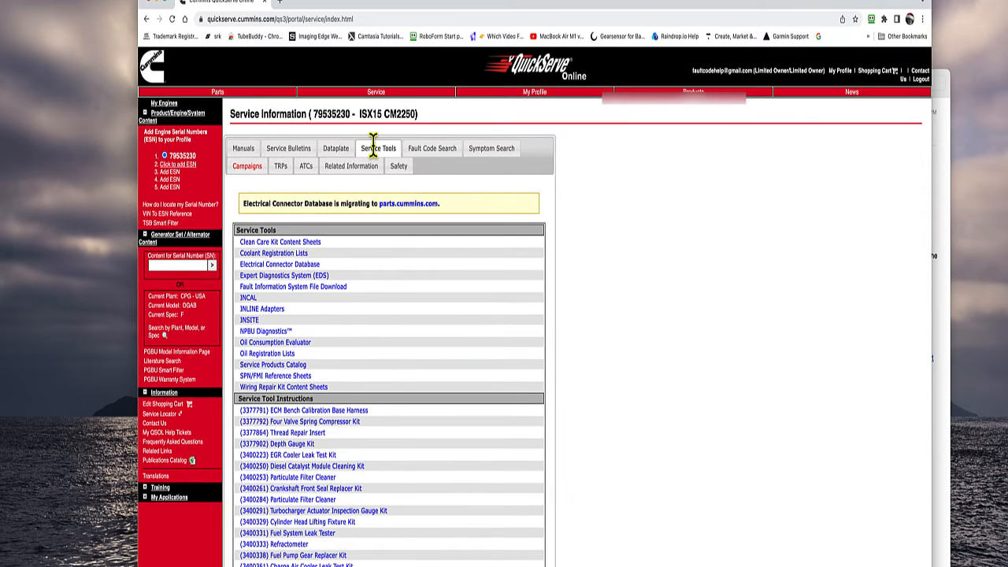
{"action": "left_click", "coordinate": [431, 148]}
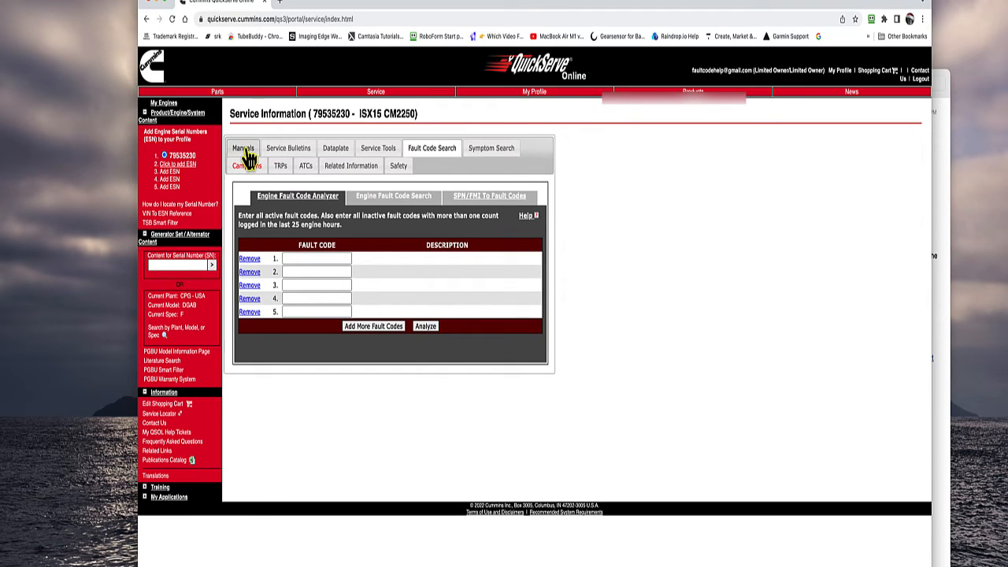
Step: Search the Fault Code Troubleshooting Manual for code 559
{"action": "left_click", "coordinate": [243, 148]}
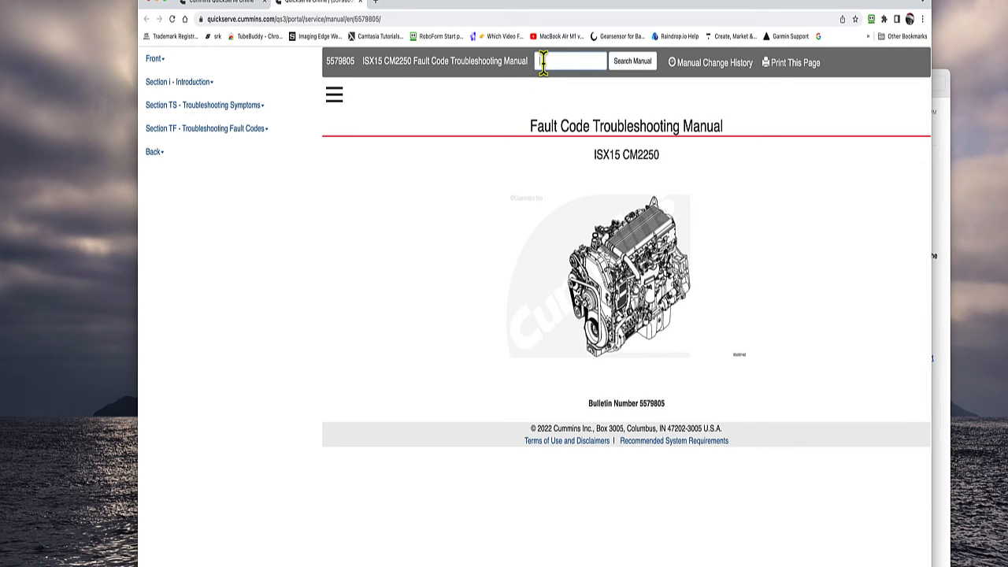
{"action": "type", "text": "559"}
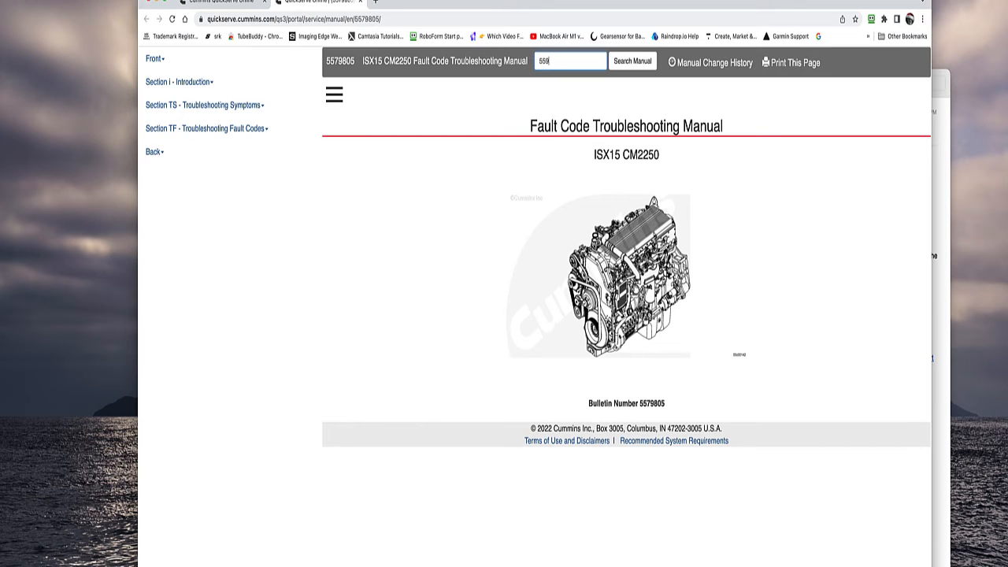
{"action": "left_click", "coordinate": [632, 61]}
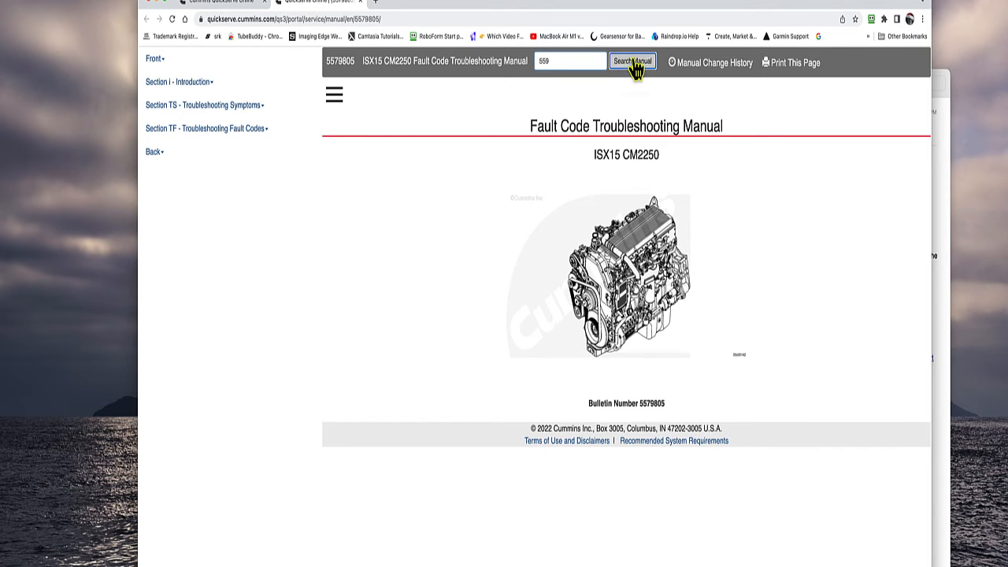
{"action": "left_click", "coordinate": [633, 62]}
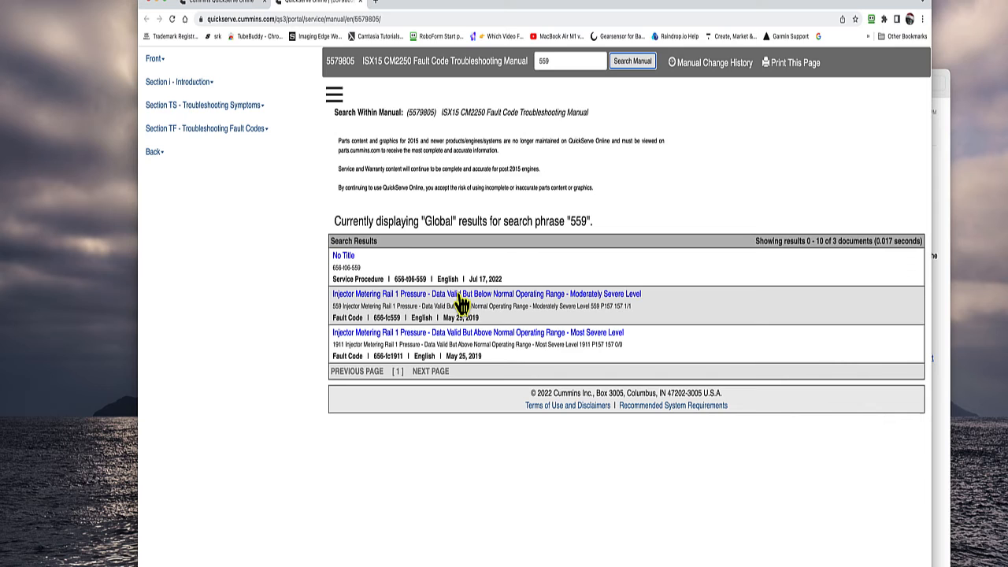
Step: Read the Moderately Severe rail pressure entry for fault code 559
{"action": "left_click", "coordinate": [488, 293]}
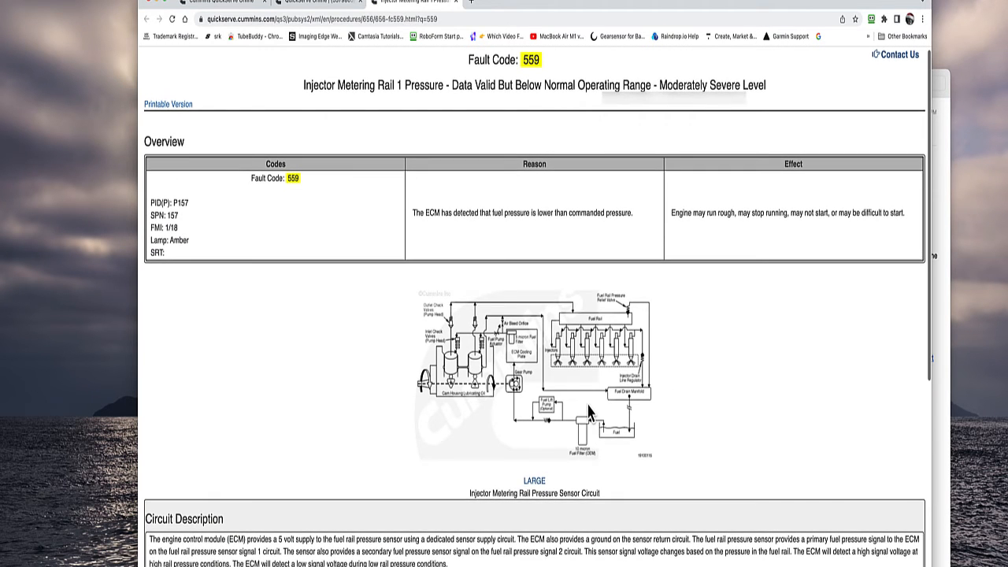
{"action": "scroll", "scroll_direction": "down", "scroll_amount": 3}
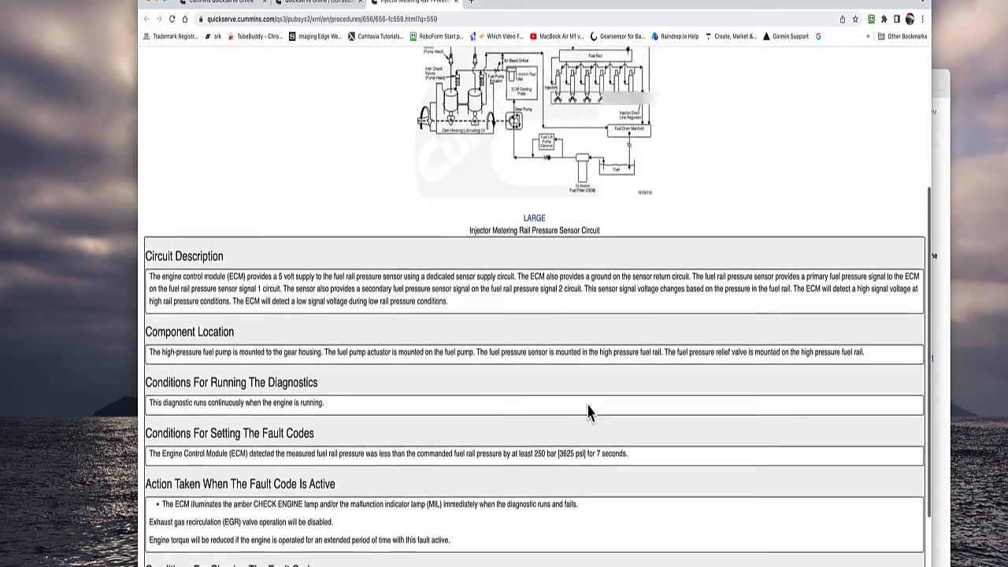
{"action": "scroll", "scroll_direction": "up", "scroll_amount": 3}
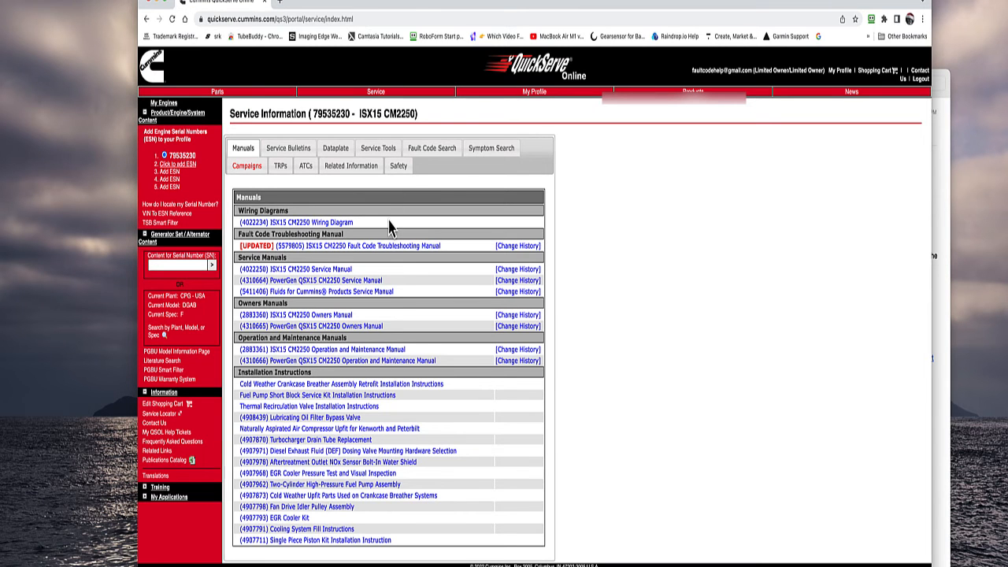
Step: View the ISX15 CM2250 wiring diagram, then the service manual's rocker levers overview under Familiarization
{"action": "left_click", "coordinate": [293, 222]}
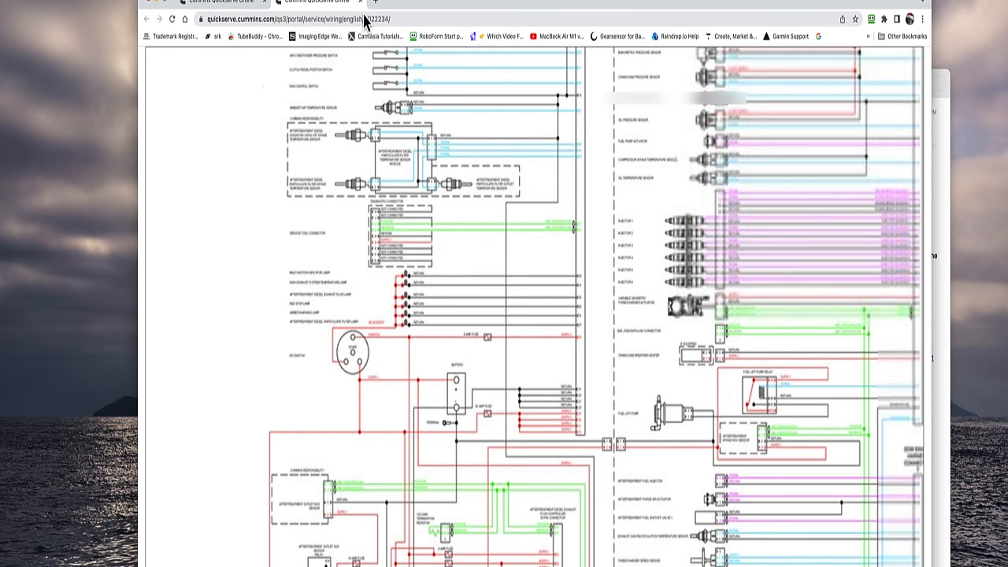
{"action": "left_click", "coordinate": [145, 19]}
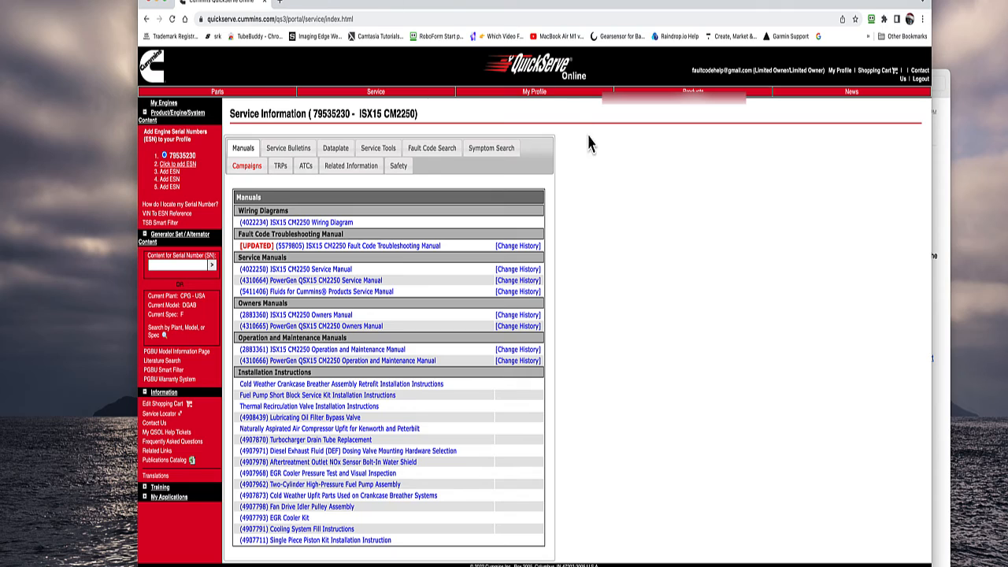
{"action": "mouse_move", "coordinate": [551, 208]}
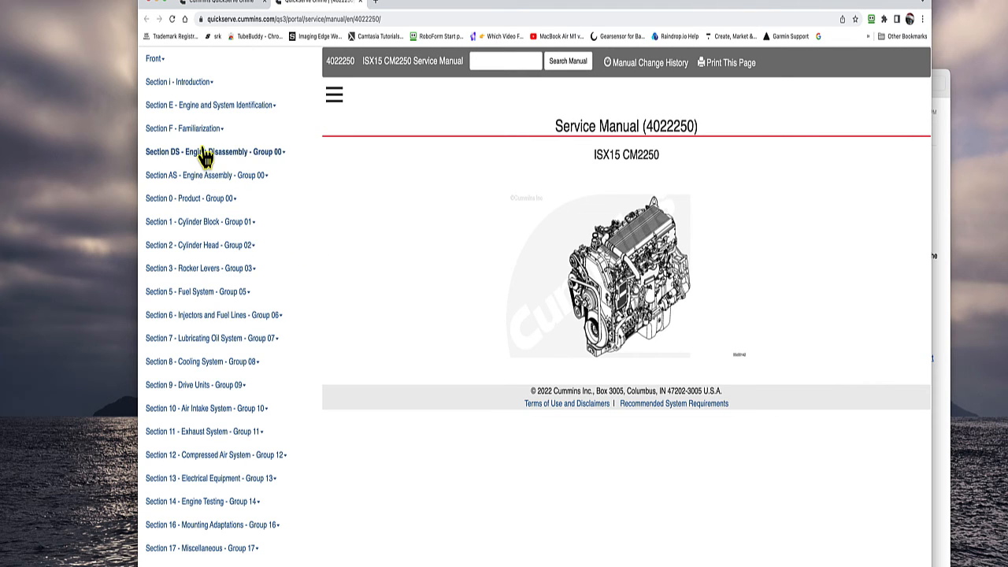
{"action": "left_click", "coordinate": [185, 129]}
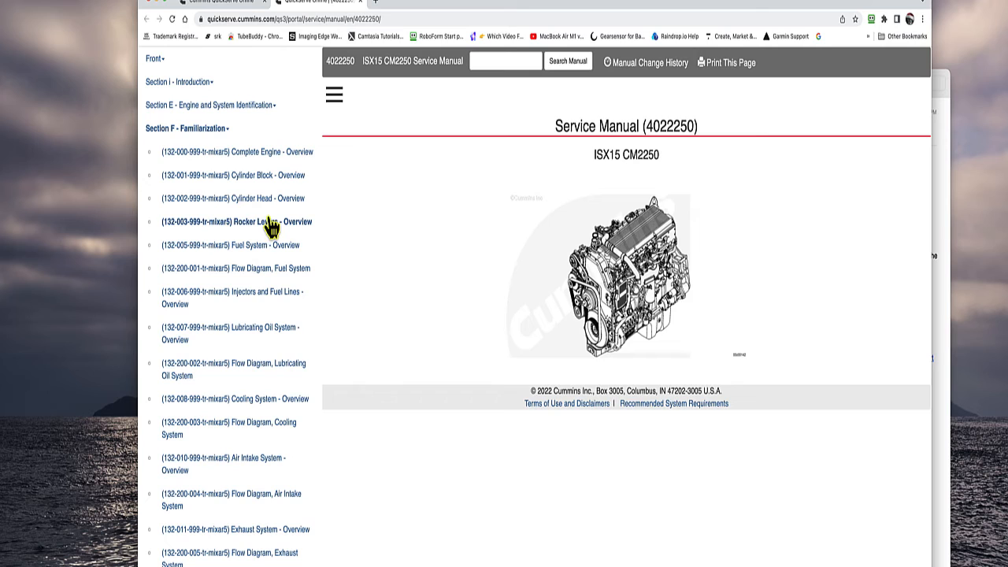
{"action": "left_click", "coordinate": [236, 221]}
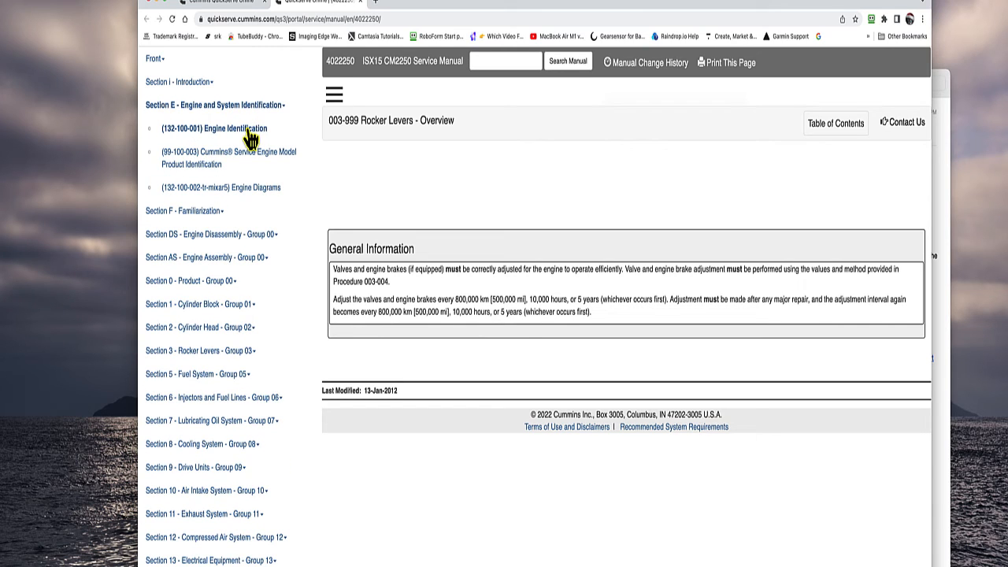
{"action": "mouse_move", "coordinate": [244, 197]}
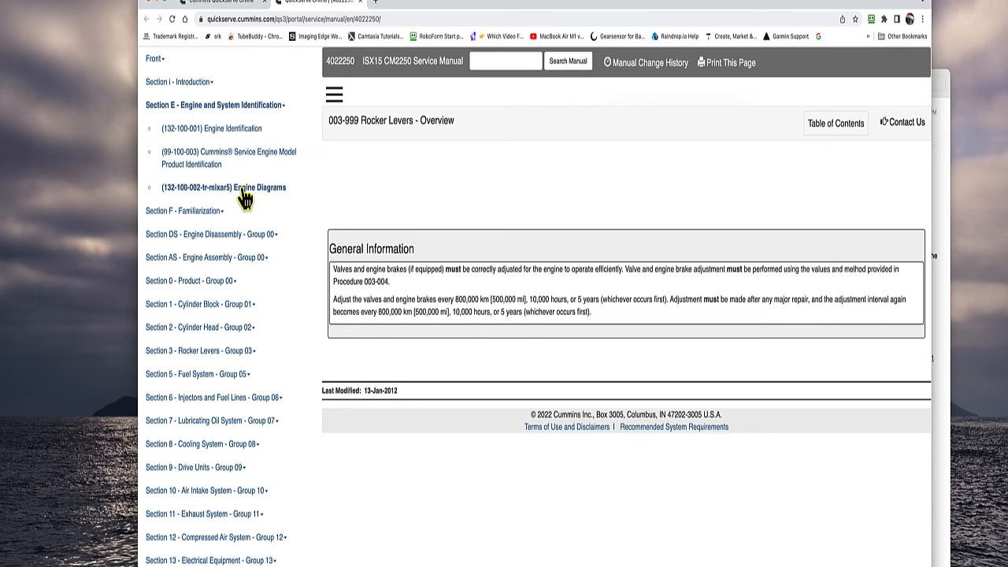
Step: Browse down through the ISX15 engine diagrams page
{"action": "left_click", "coordinate": [224, 187]}
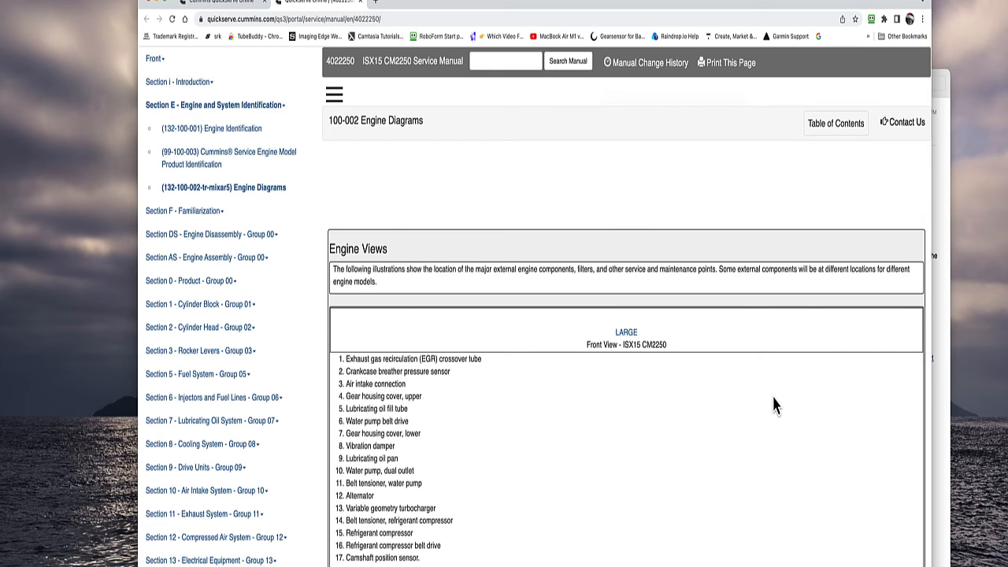
{"action": "scroll", "scroll_direction": "down", "scroll_amount": 3}
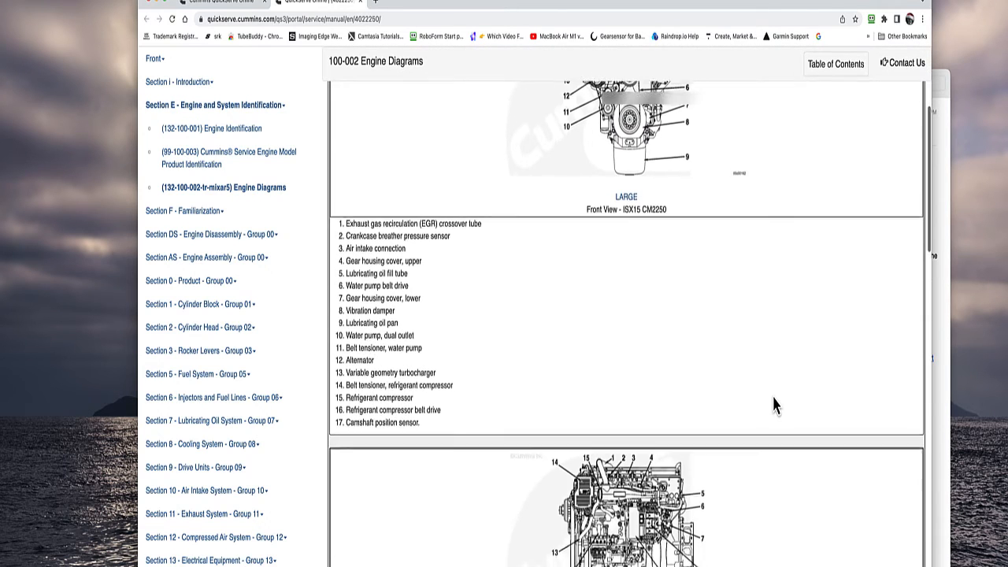
{"action": "scroll", "scroll_direction": "down", "scroll_amount": 3}
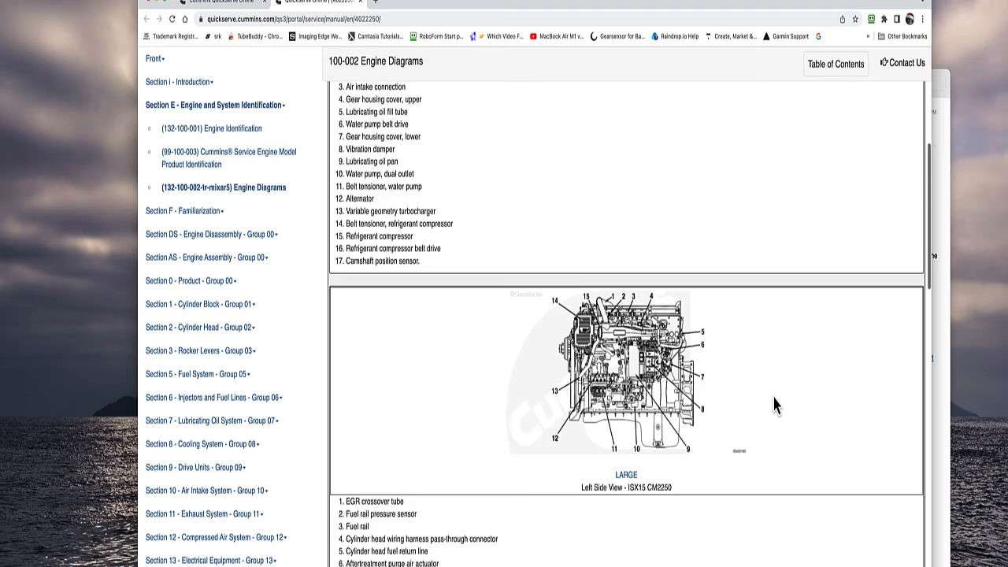
{"action": "scroll", "scroll_direction": "down", "scroll_amount": 3}
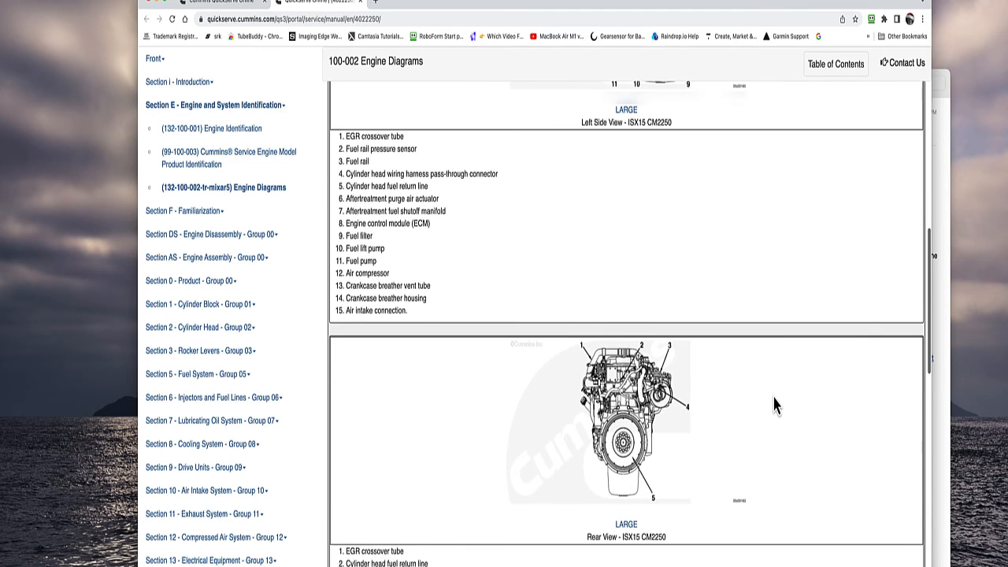
{"action": "scroll", "scroll_direction": "down", "scroll_amount": 3}
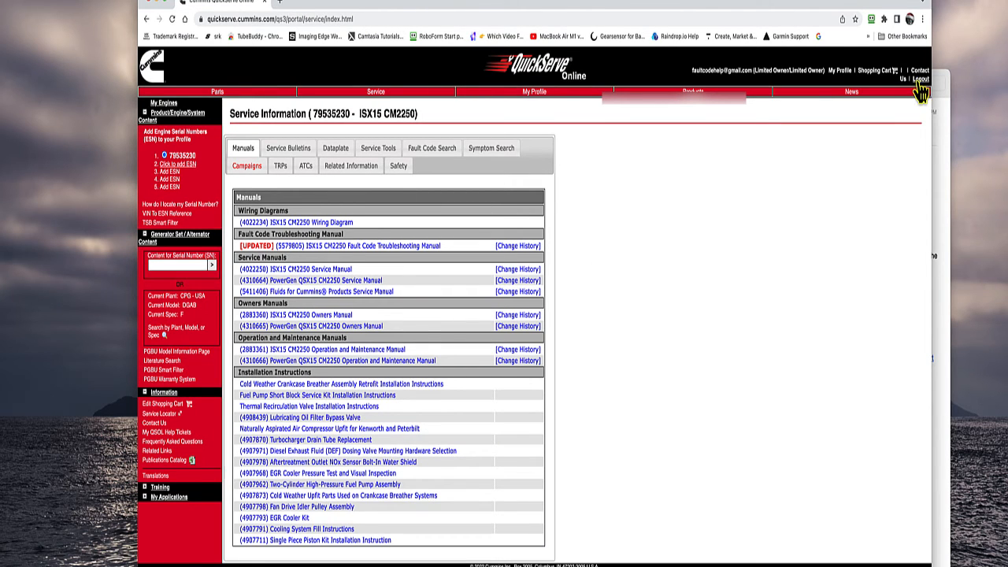
Step: Log out, return Home and land on the Customer Login sign-in form
{"action": "left_click", "coordinate": [911, 79]}
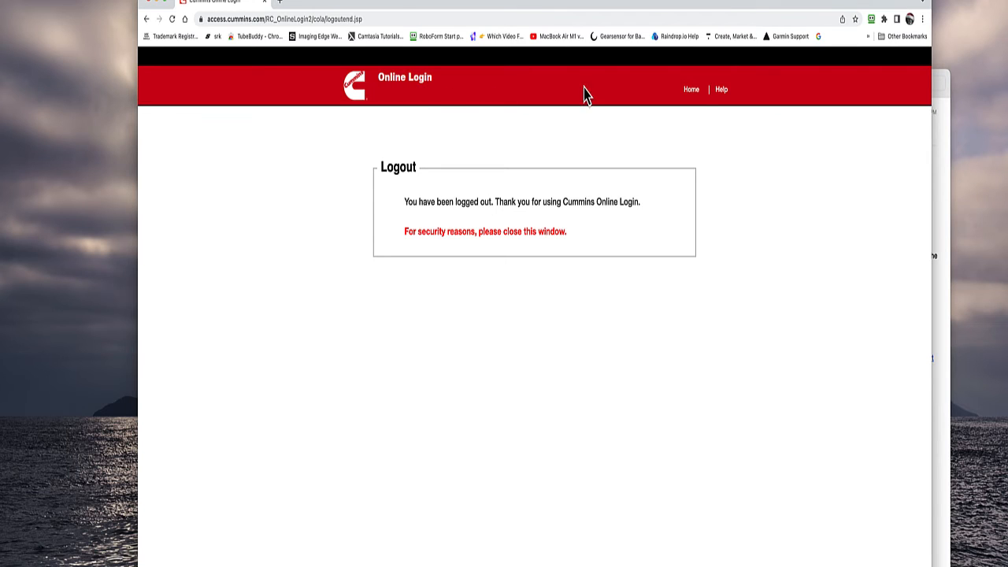
{"action": "left_click", "coordinate": [689, 89]}
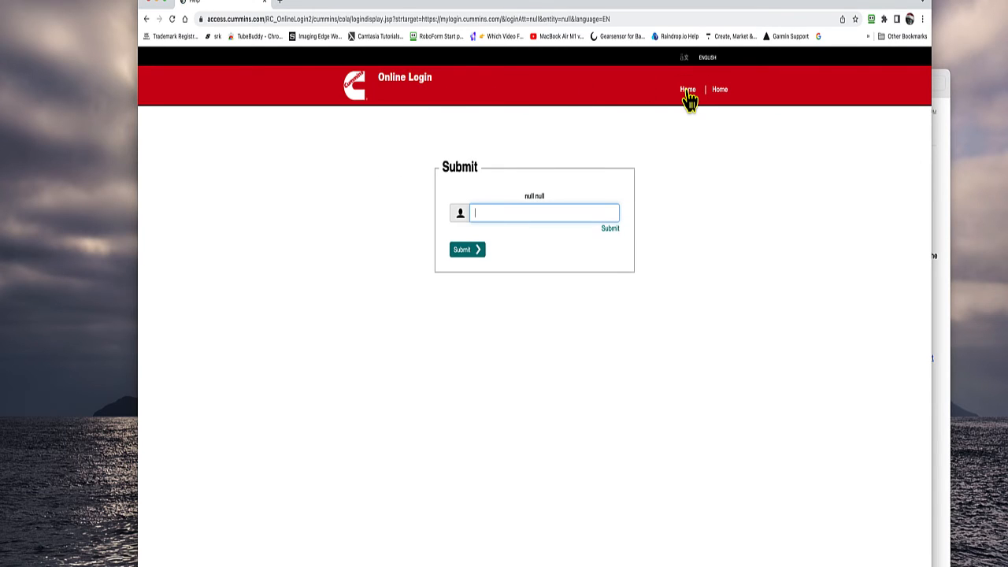
{"action": "mouse_move", "coordinate": [836, 98]}
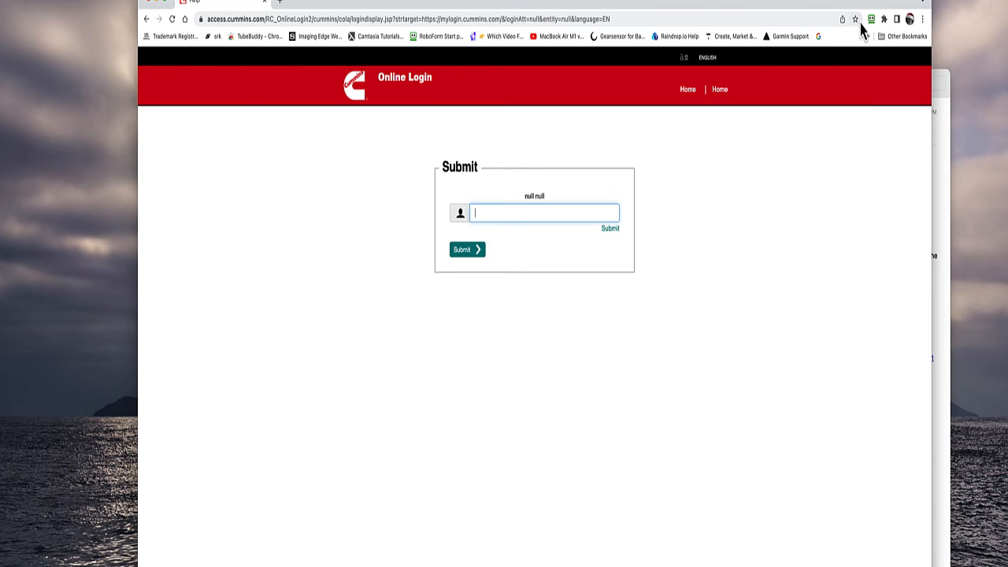
{"action": "mouse_move", "coordinate": [627, 230]}
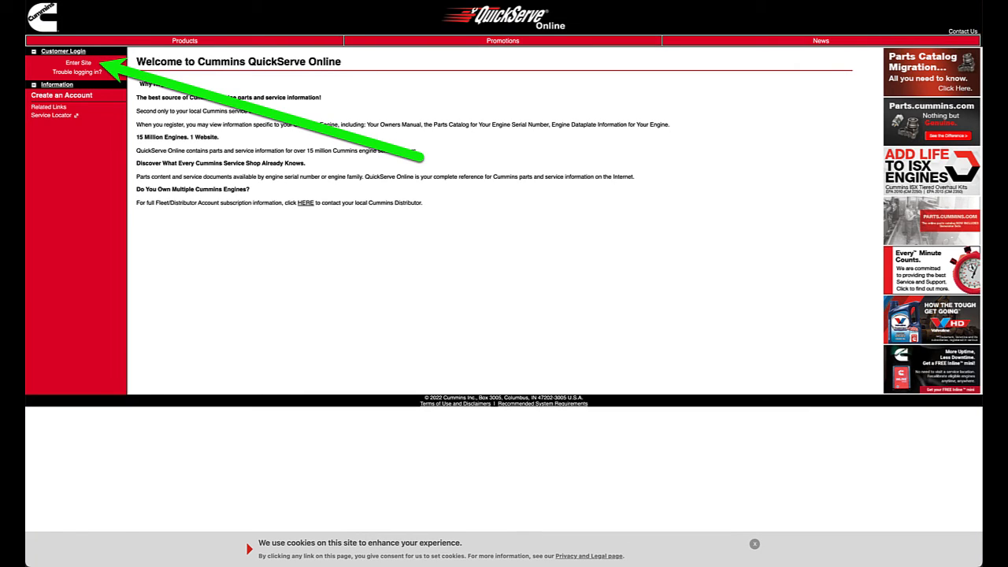
{"action": "left_click", "coordinate": [79, 63]}
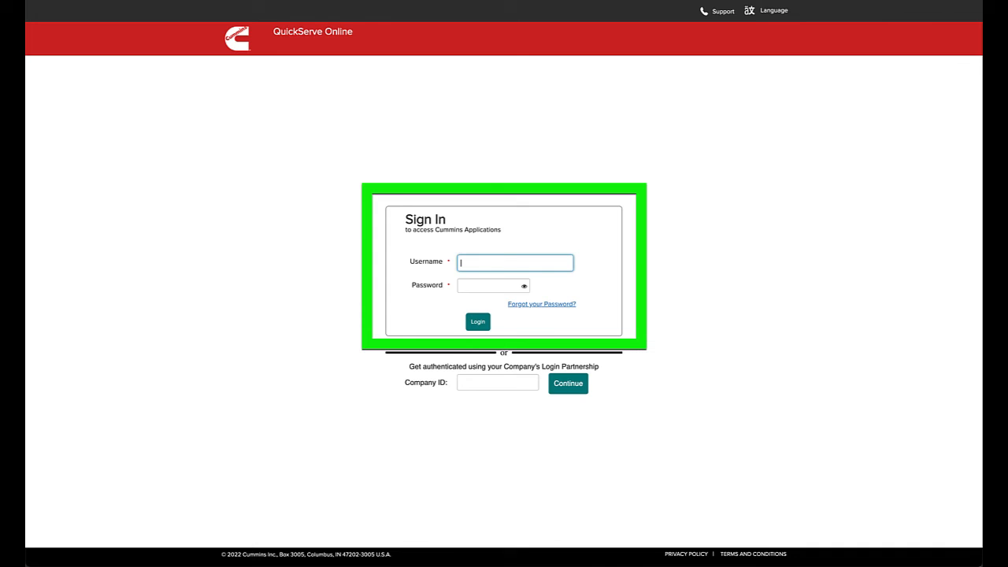